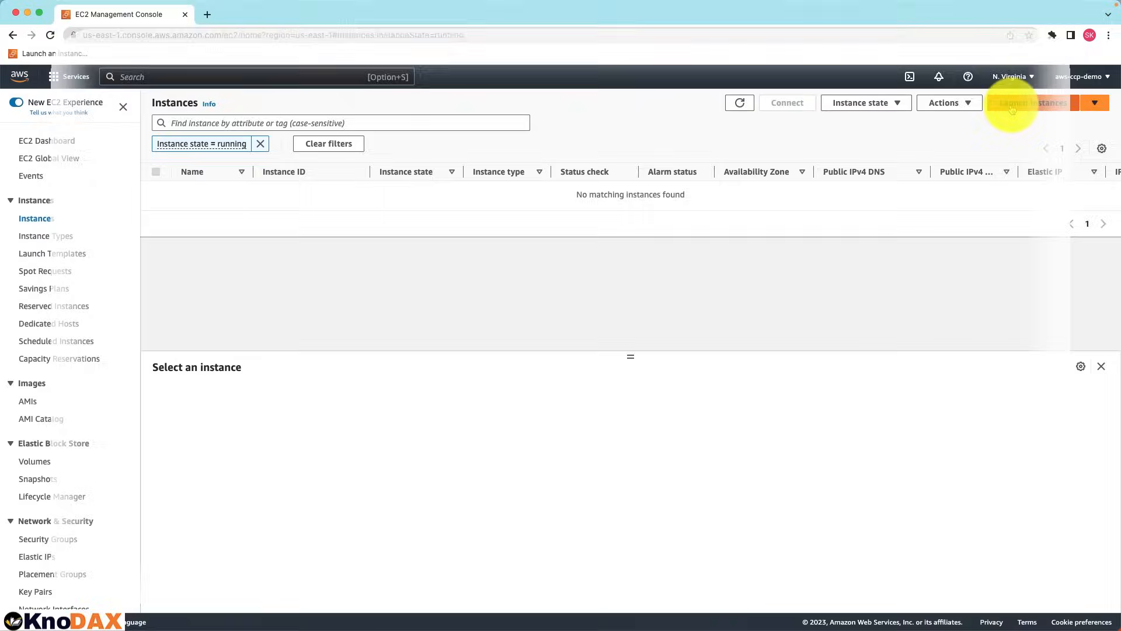
Launch an instance named 'EBS-Snapshots' with no key pair.
click(1022, 103)
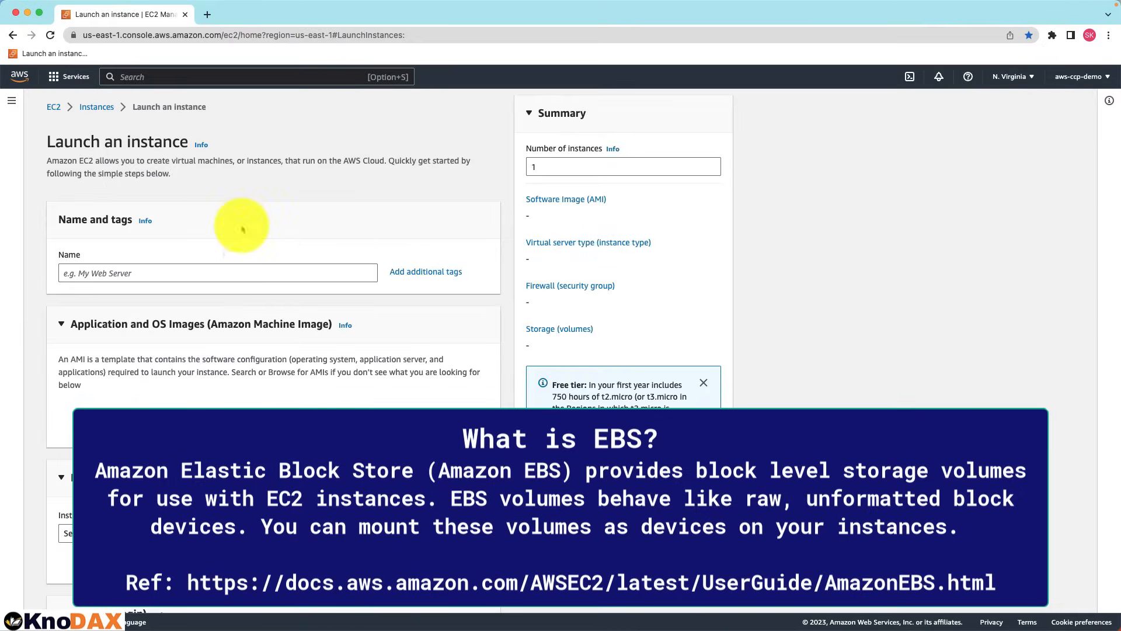
text(EBS-Snapshots)
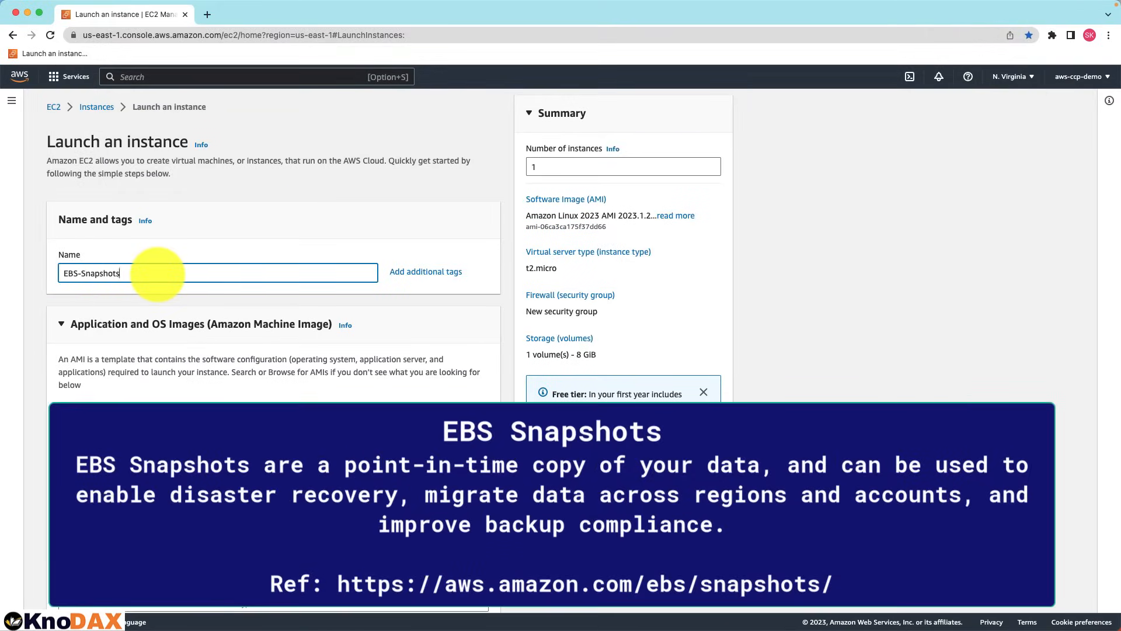
scroll(down, 3)
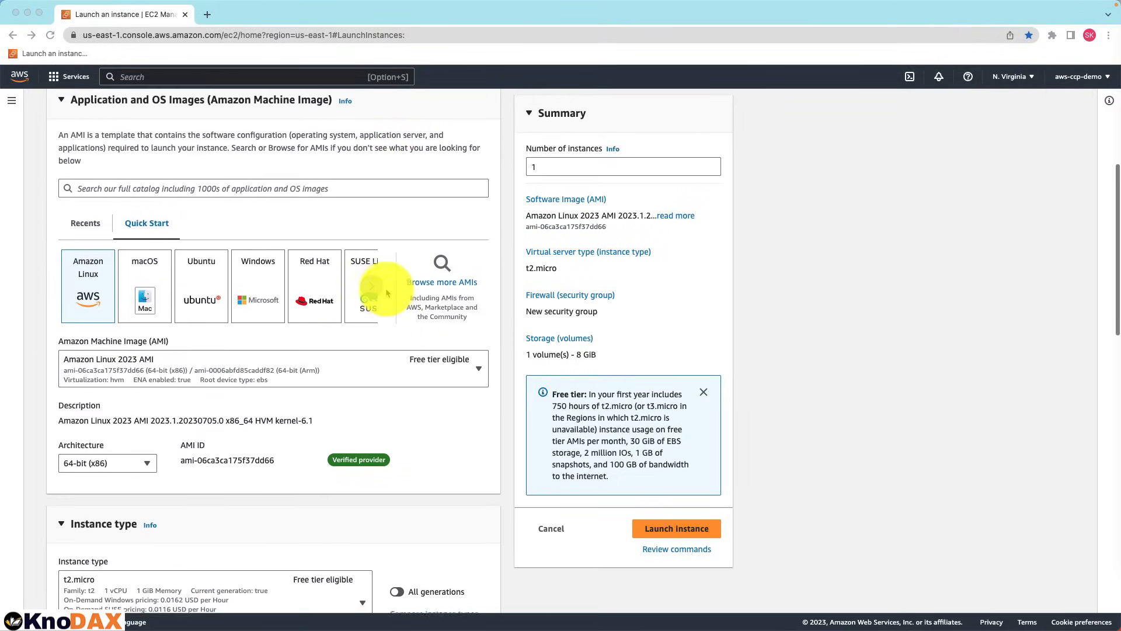
scroll(down, 3)
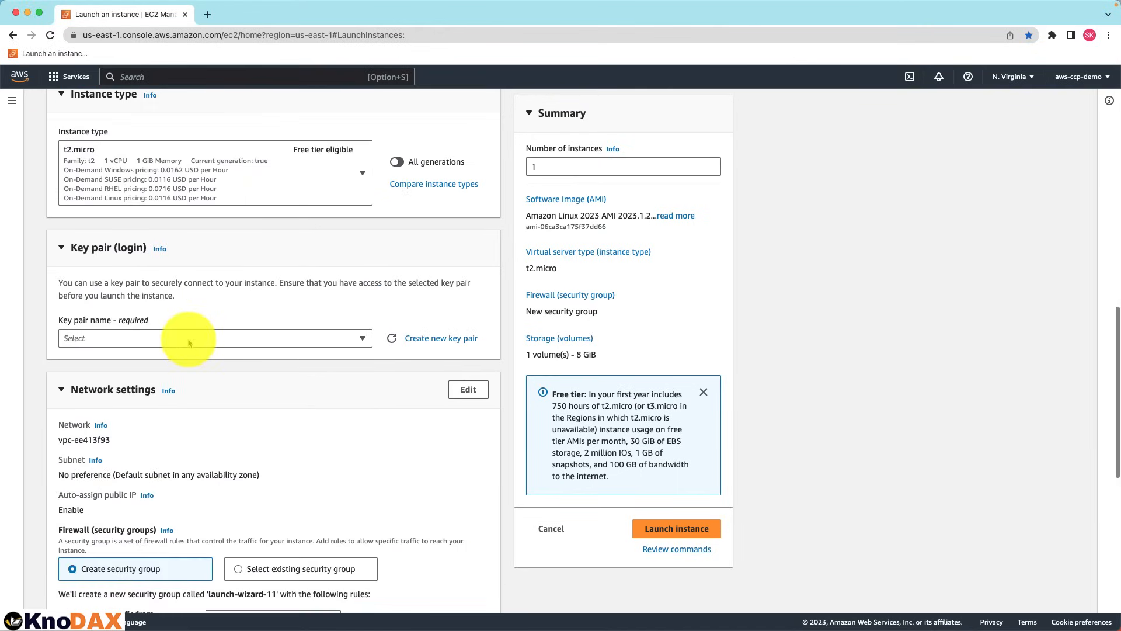
click(215, 338)
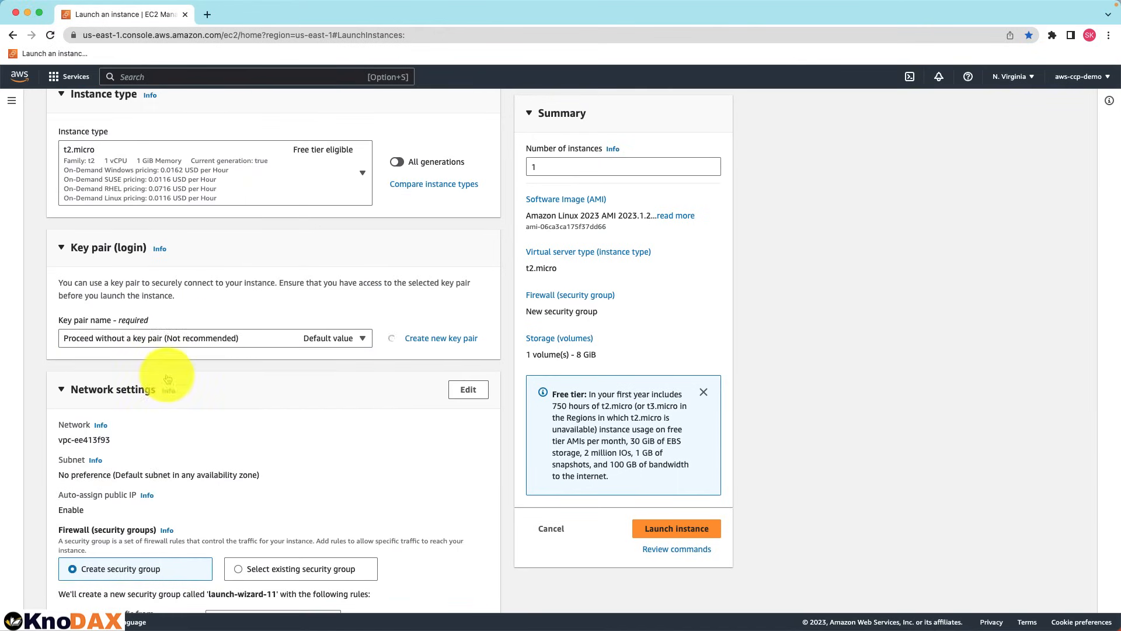
scroll(down, 3)
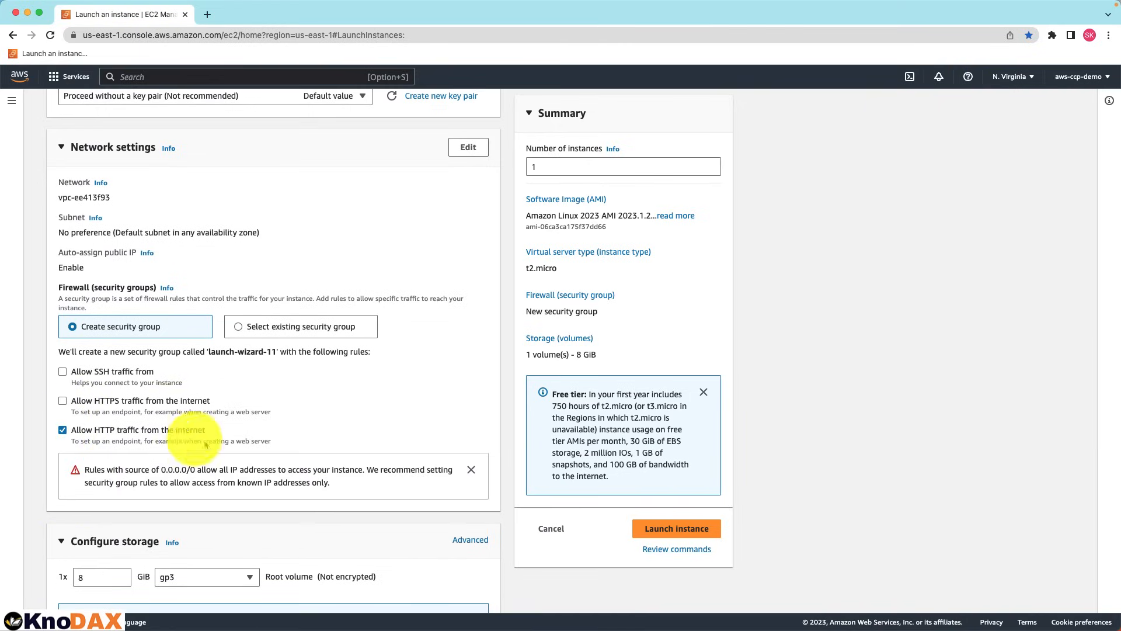
scroll(down, 3)
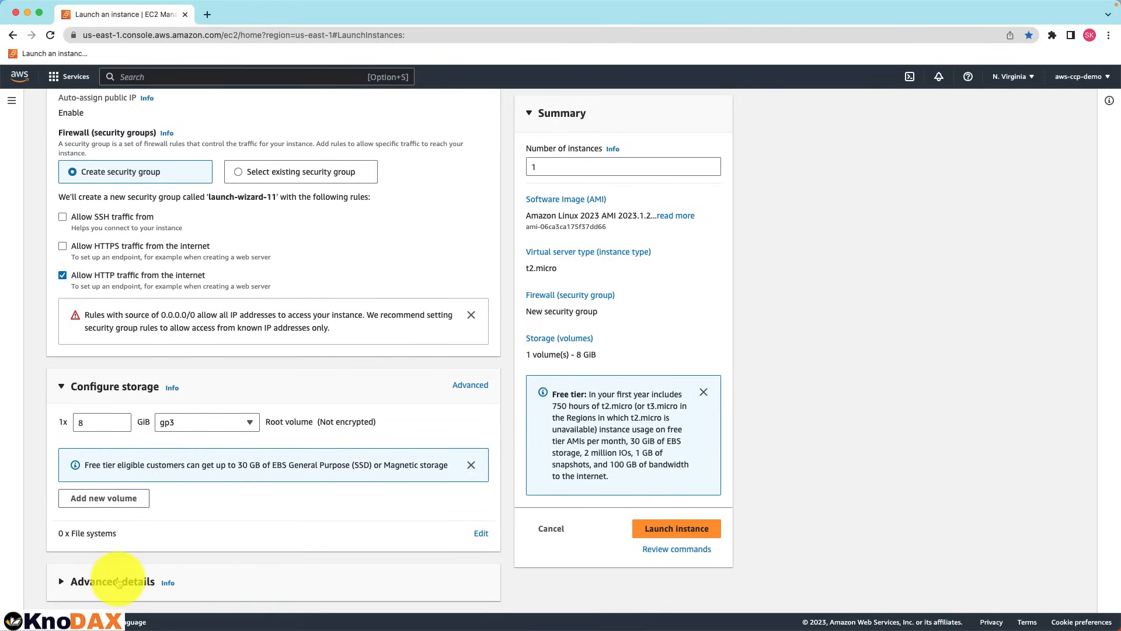
click(112, 580)
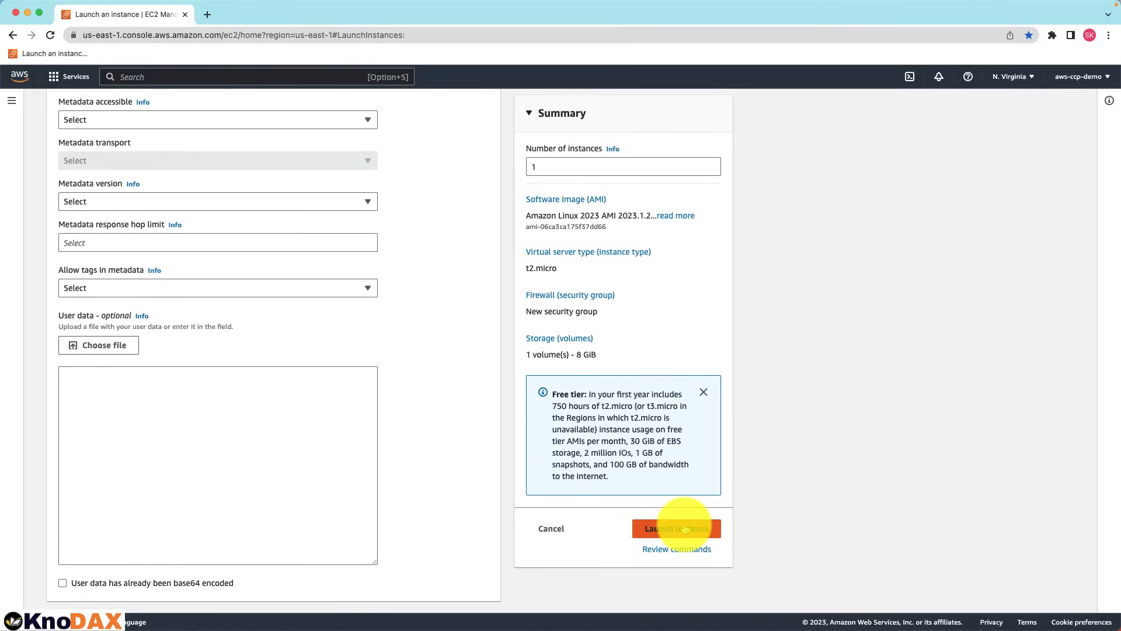
click(677, 528)
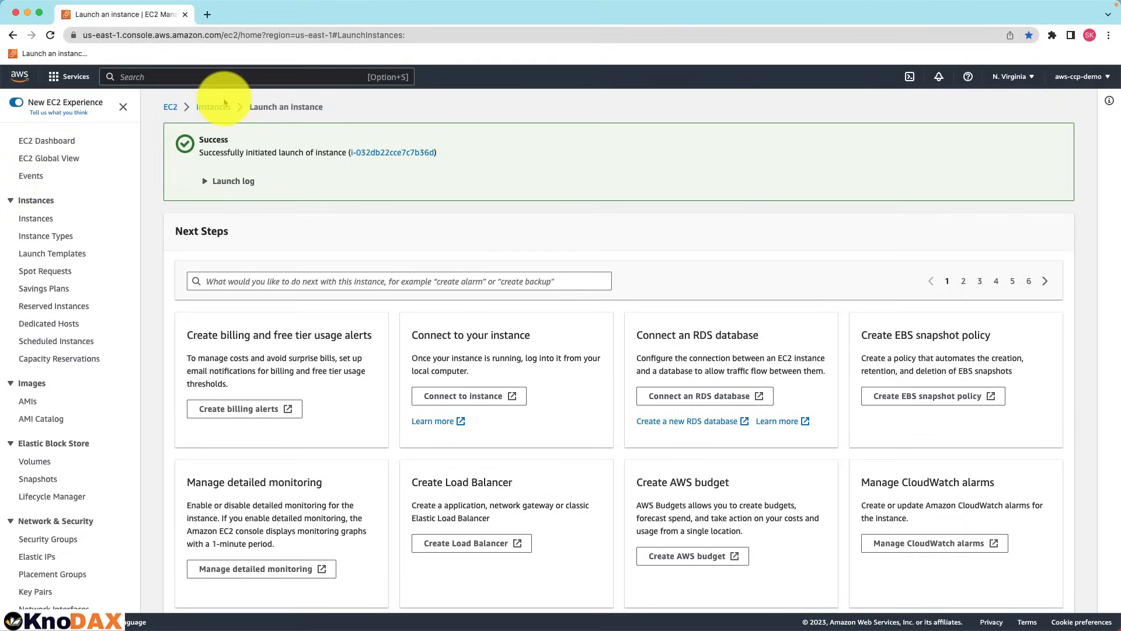
Open the 8 GiB gp3 root volume from the EBS-Snapshots-Demo instance's storage.
click(213, 106)
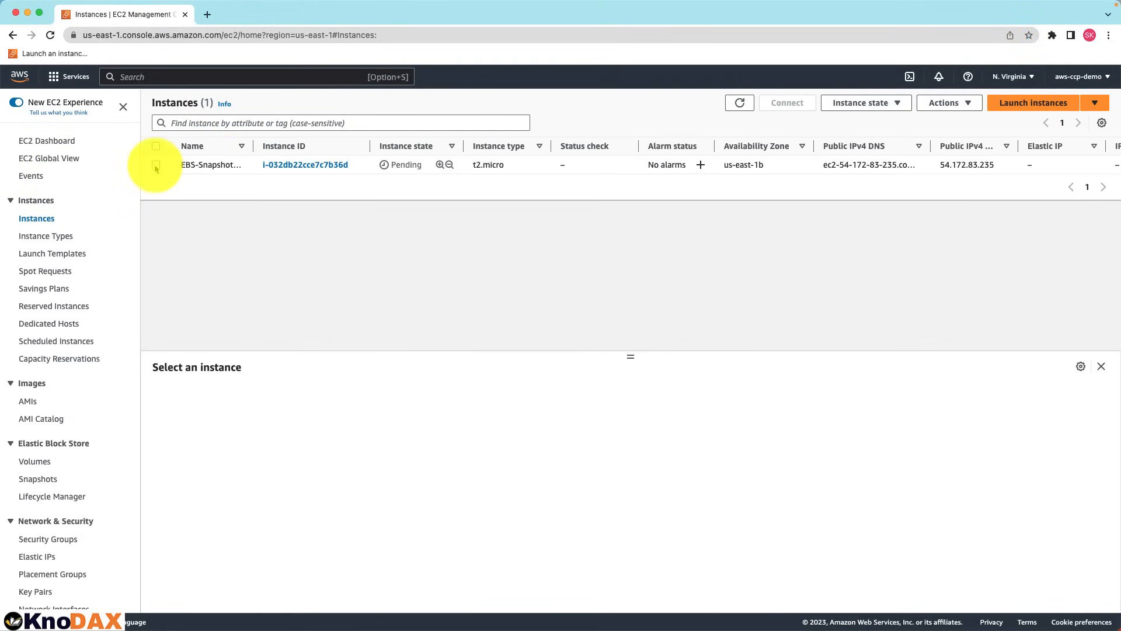
click(156, 164)
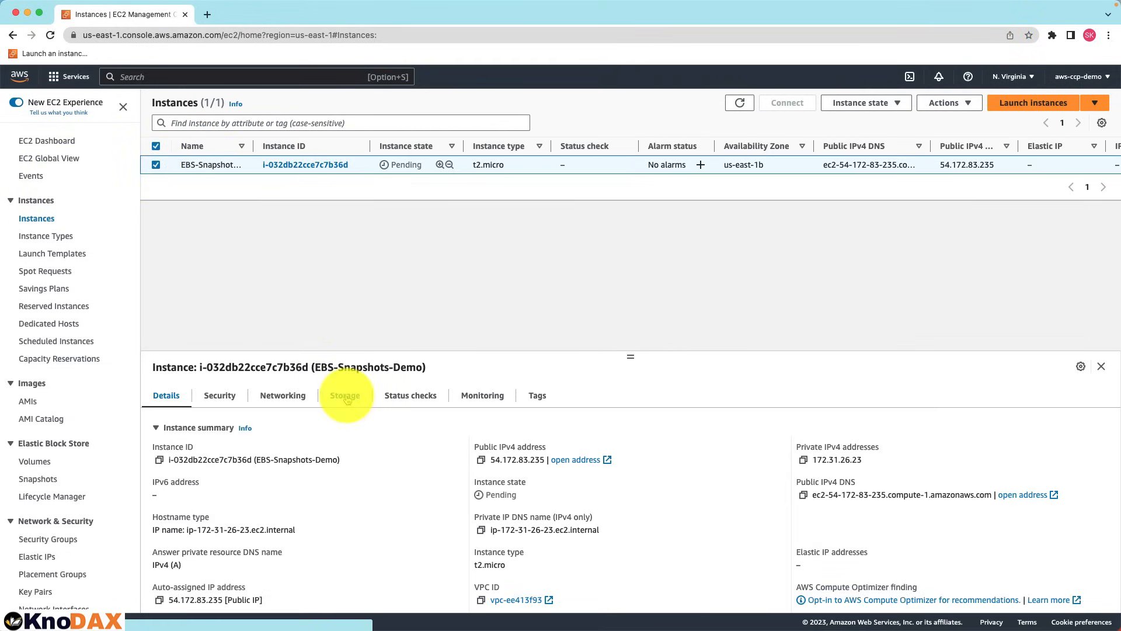
click(344, 395)
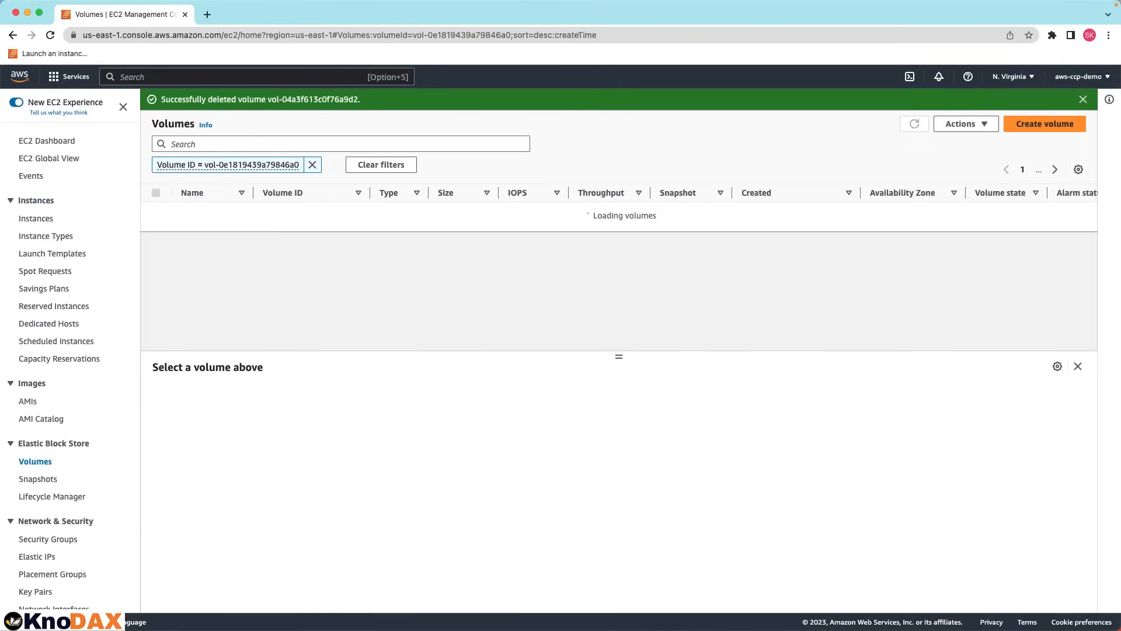
click(156, 210)
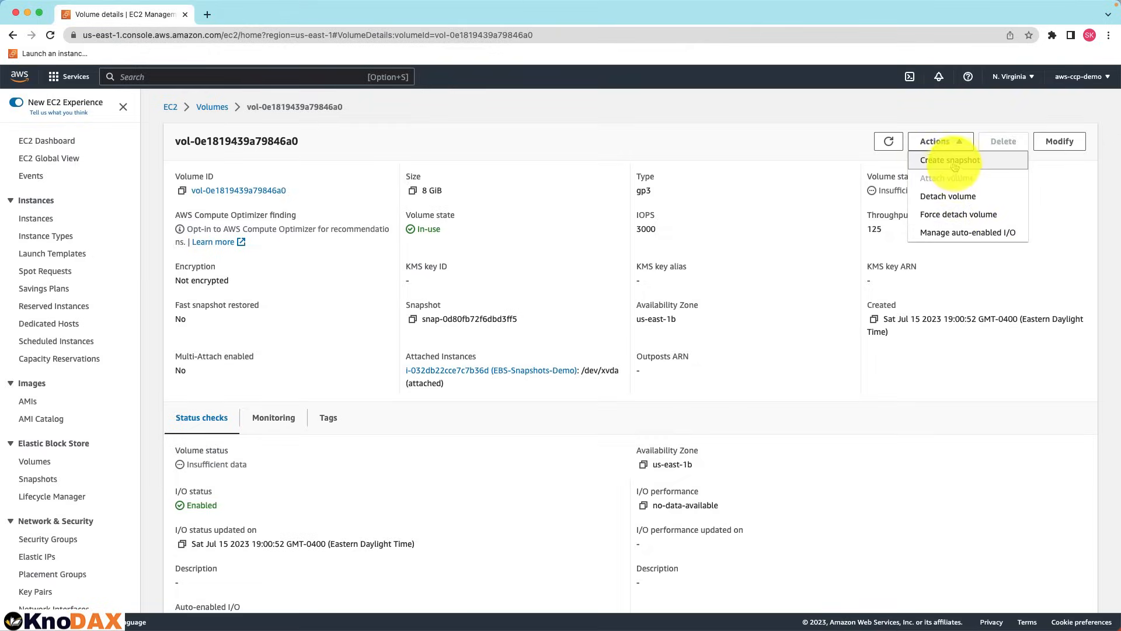
Snapshot the root volume with the description 'Test Snapshot'.
click(947, 159)
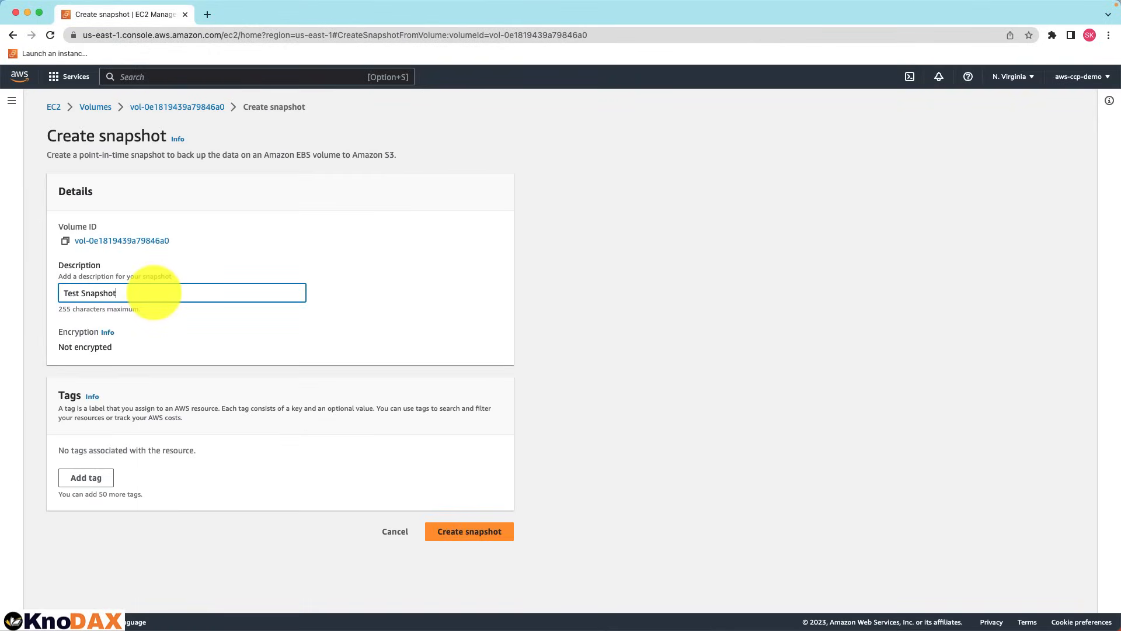
click(469, 531)
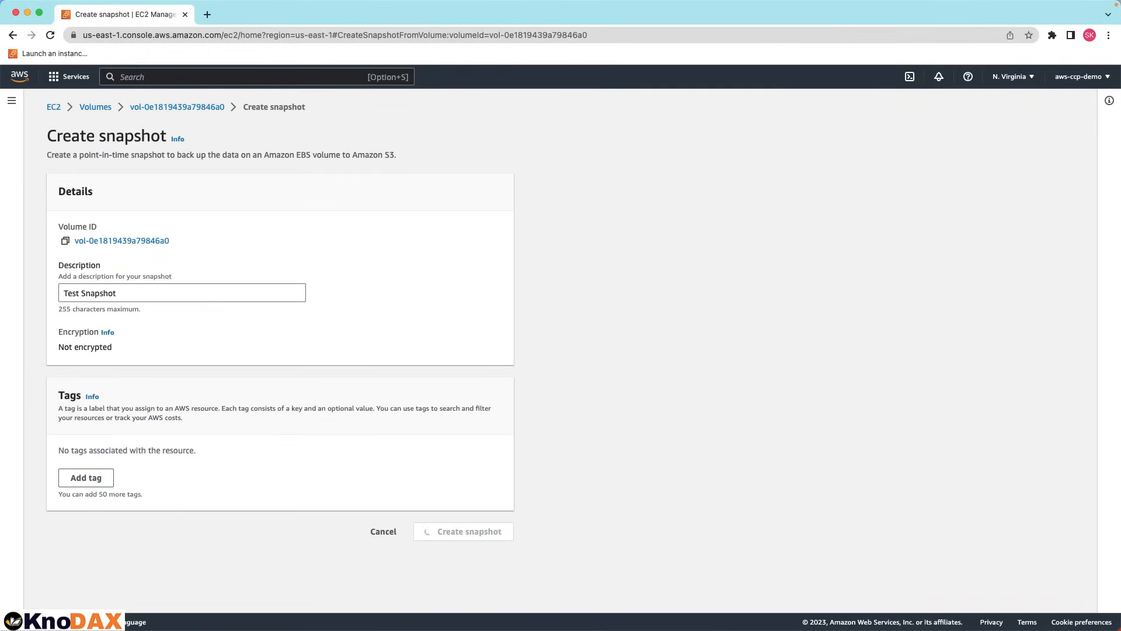
click(463, 531)
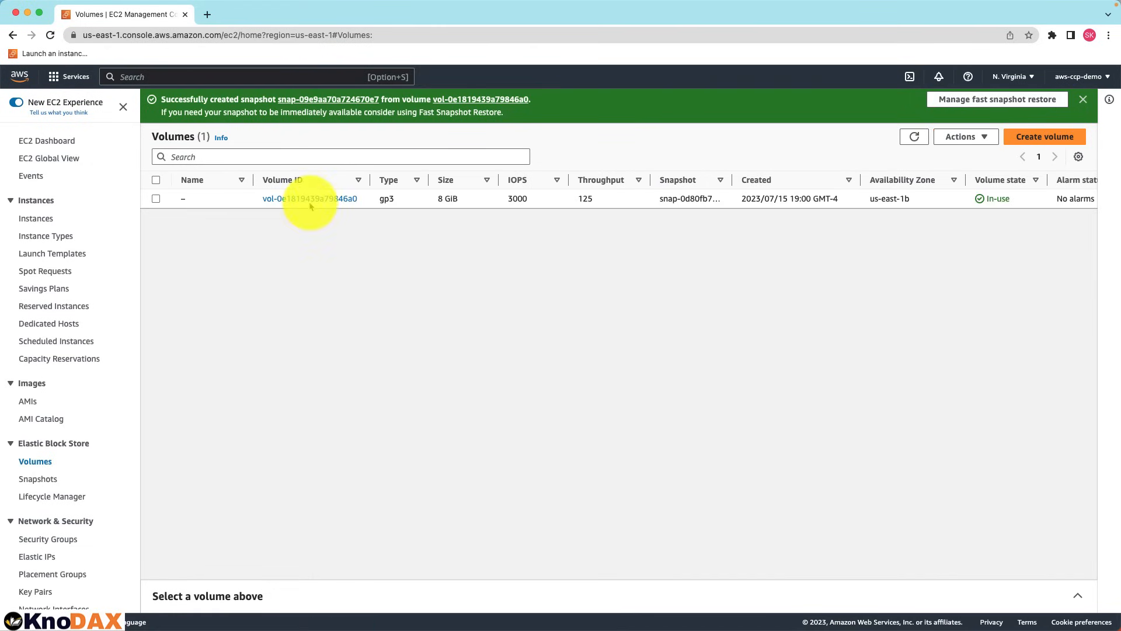
Open the snapshot list and select Test Snapshot to view its completed details.
click(38, 479)
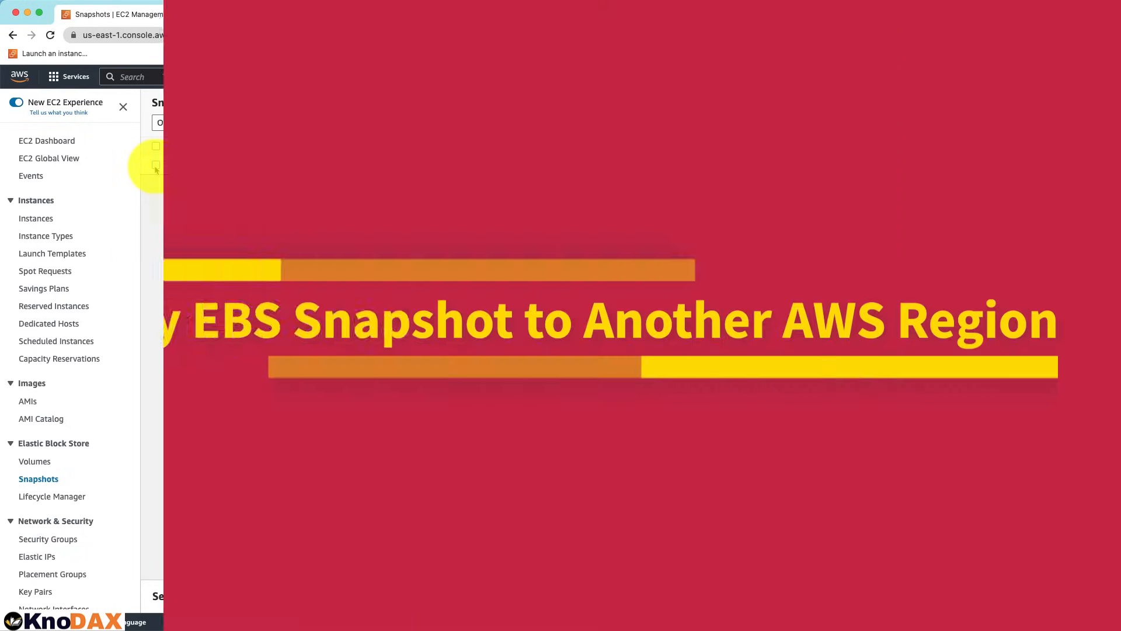
click(156, 164)
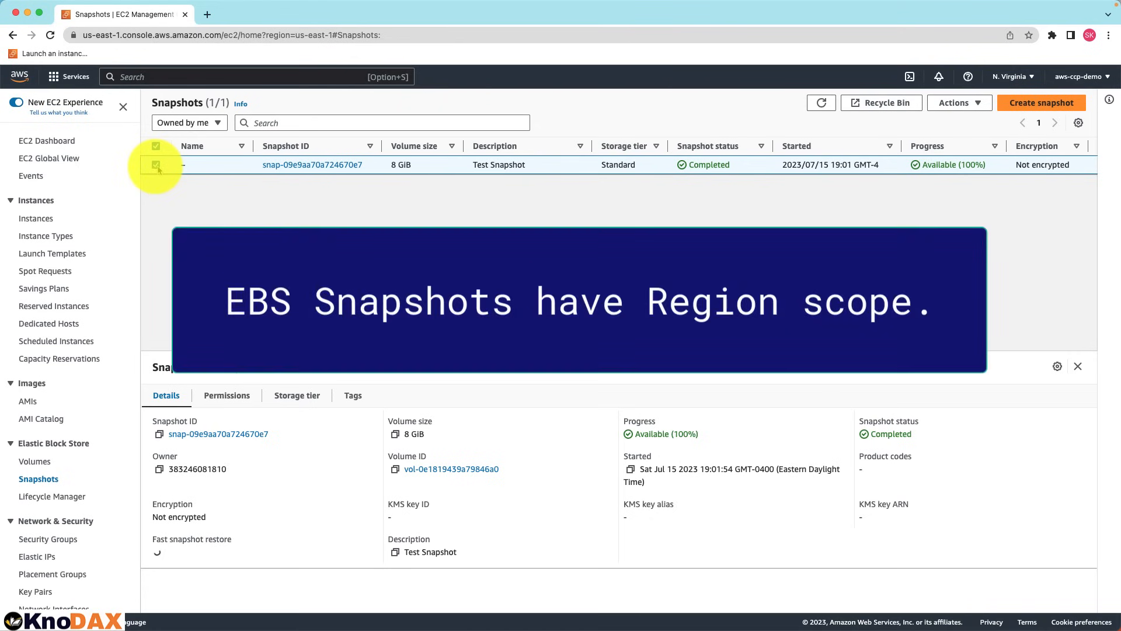
mouse_move(364, 189)
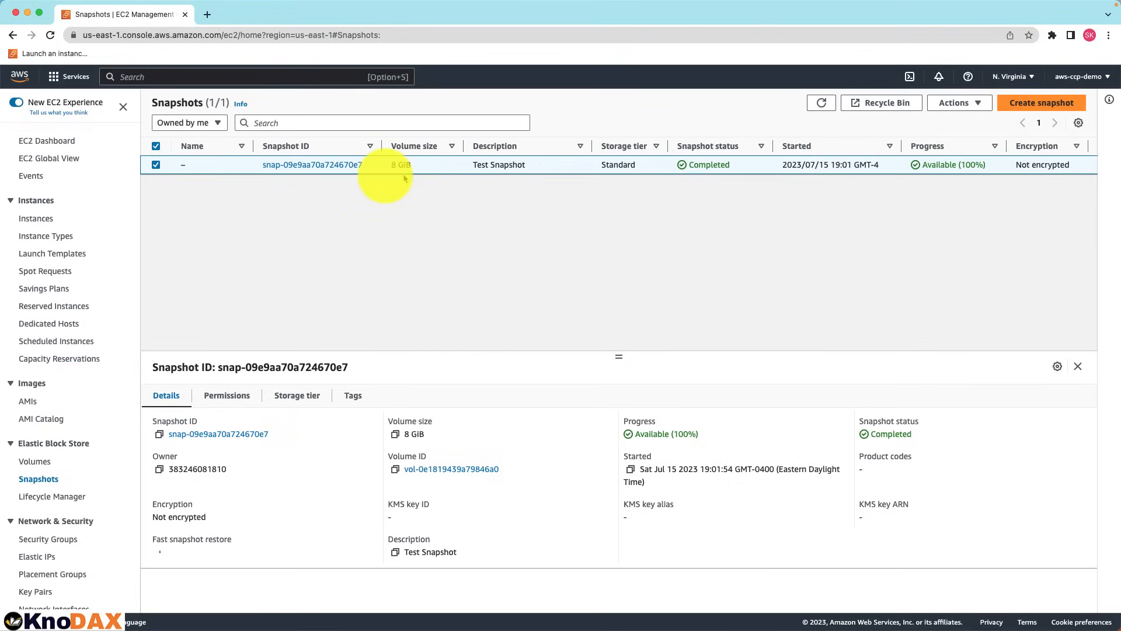
mouse_move(377, 180)
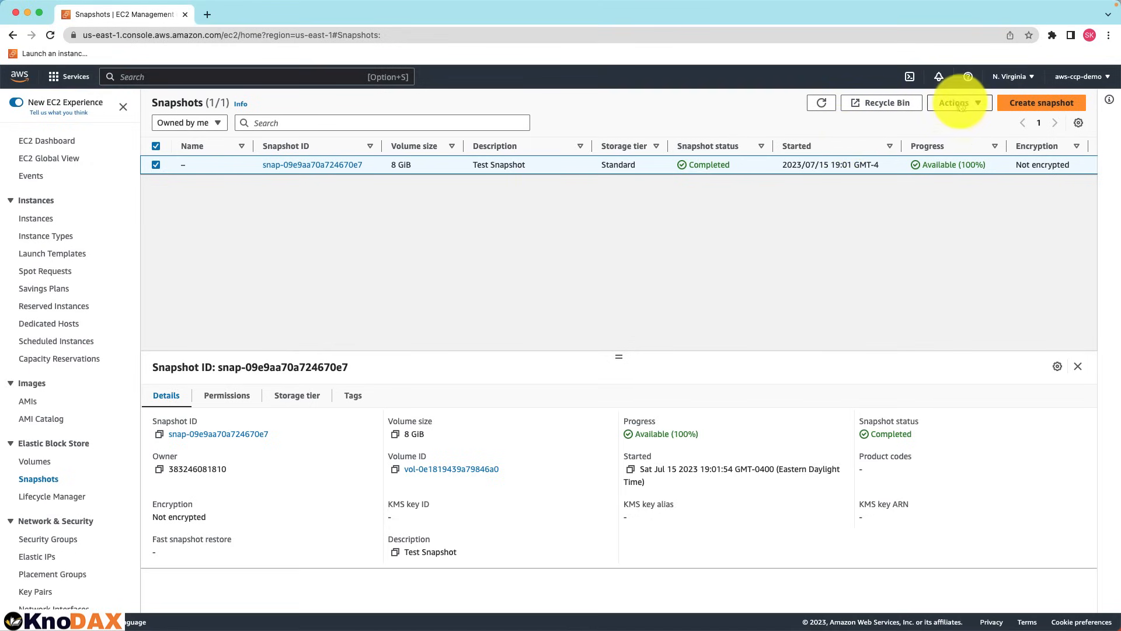
Submit a copy of Test Snapshot to the us-west-1 Region.
click(959, 102)
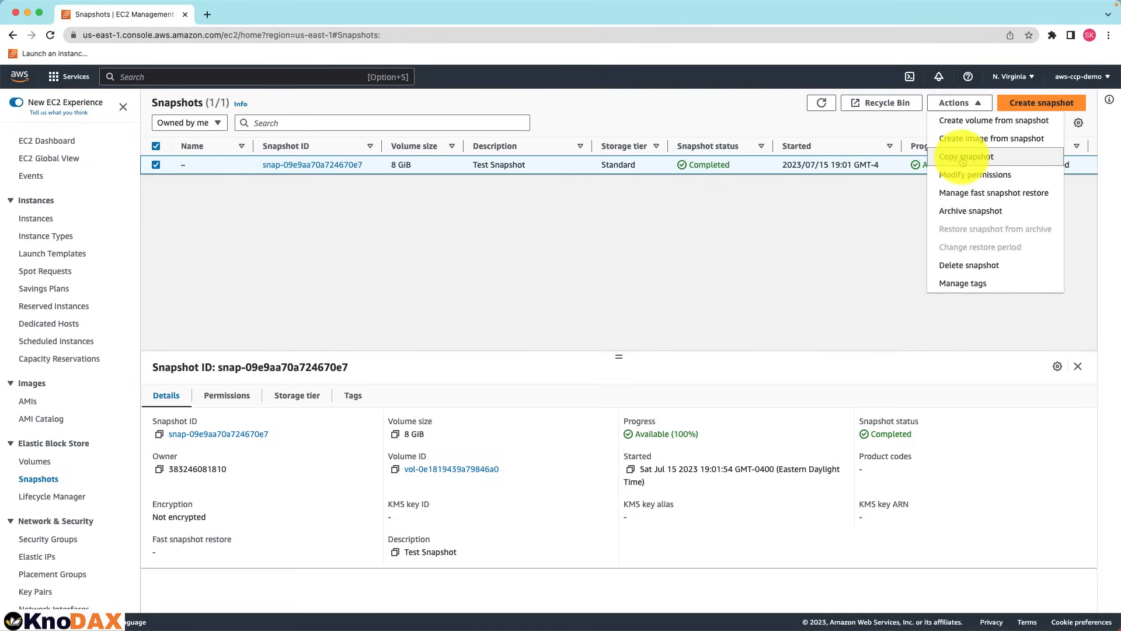
click(966, 156)
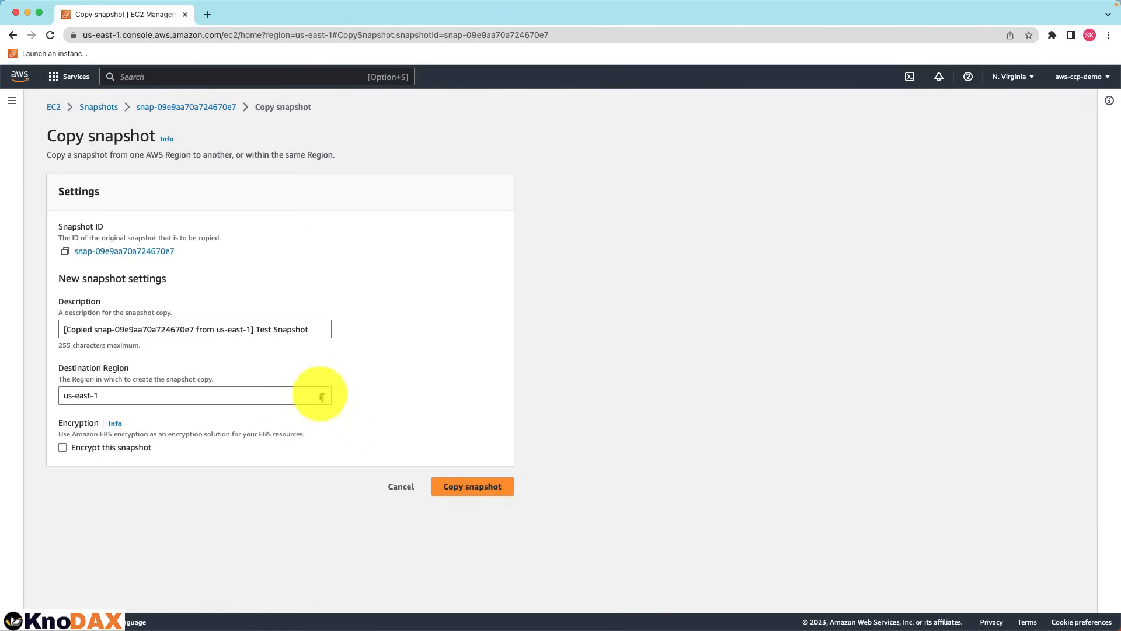
click(194, 394)
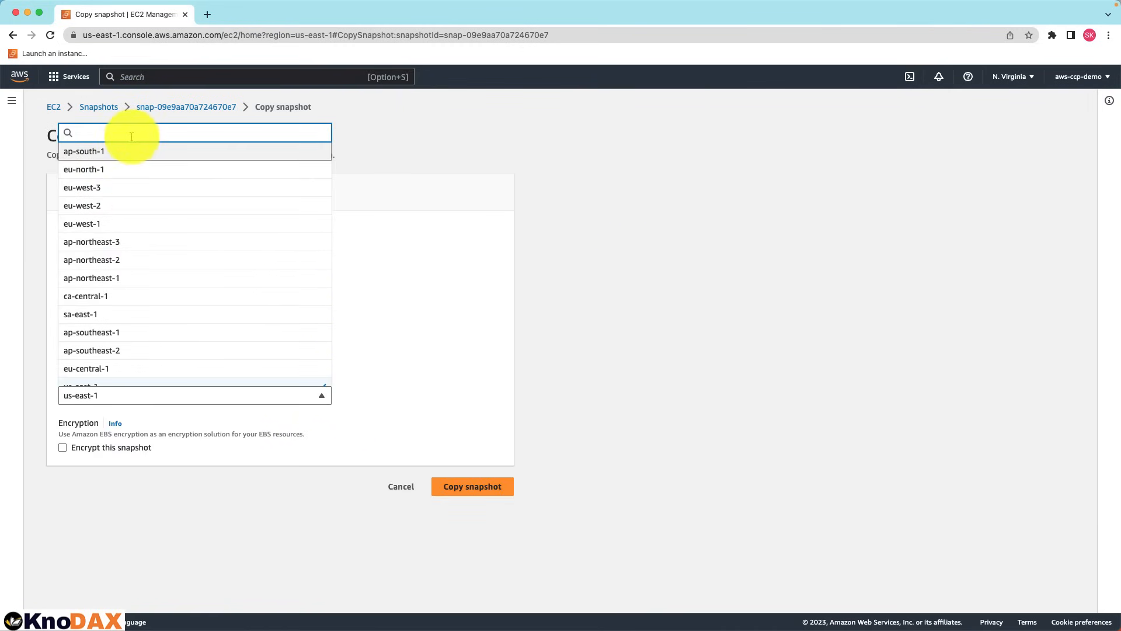
text(us)
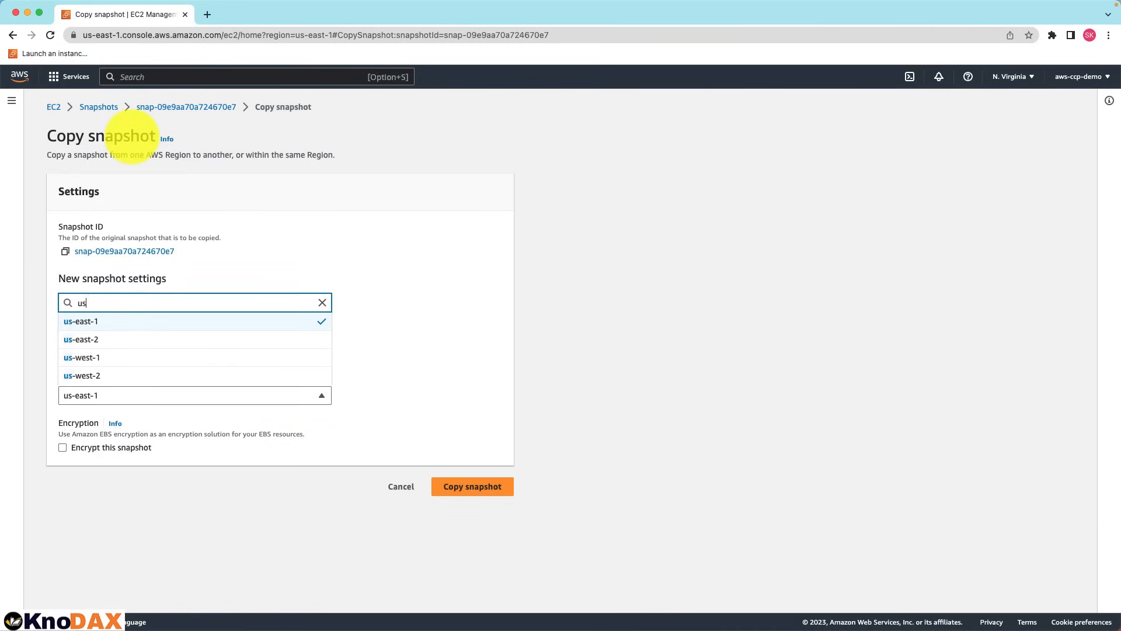
click(81, 357)
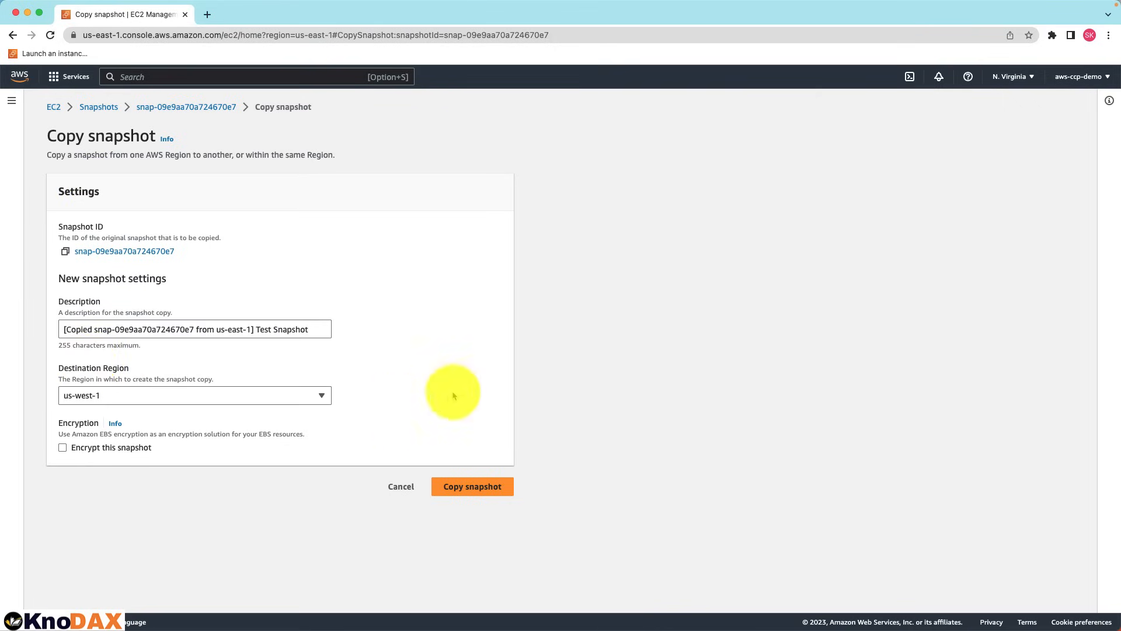
mouse_move(588, 389)
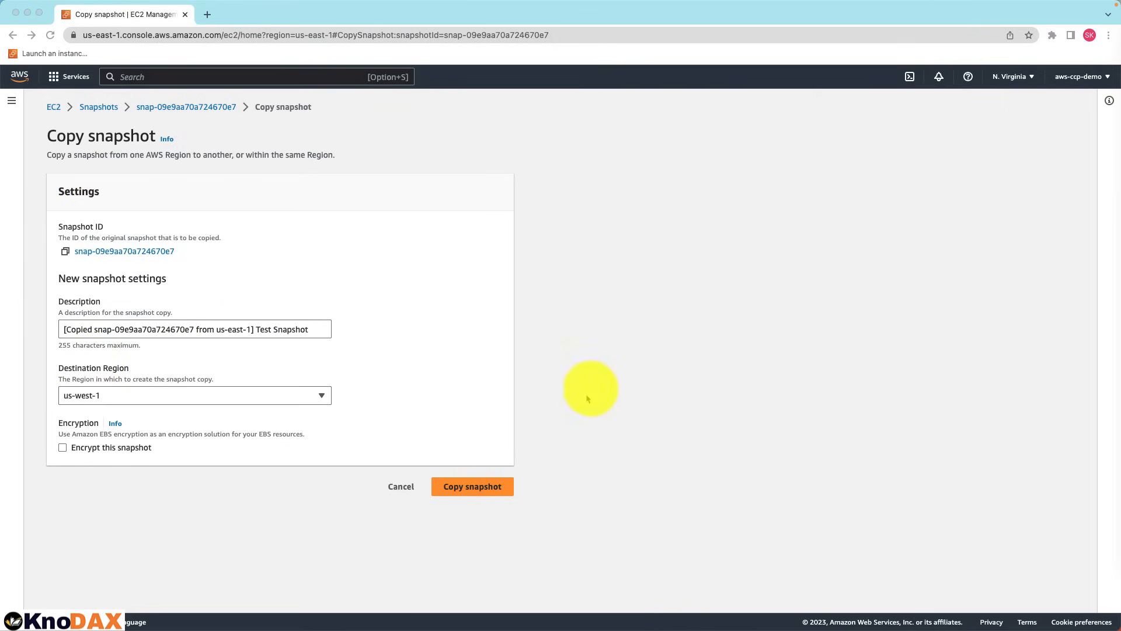
click(472, 486)
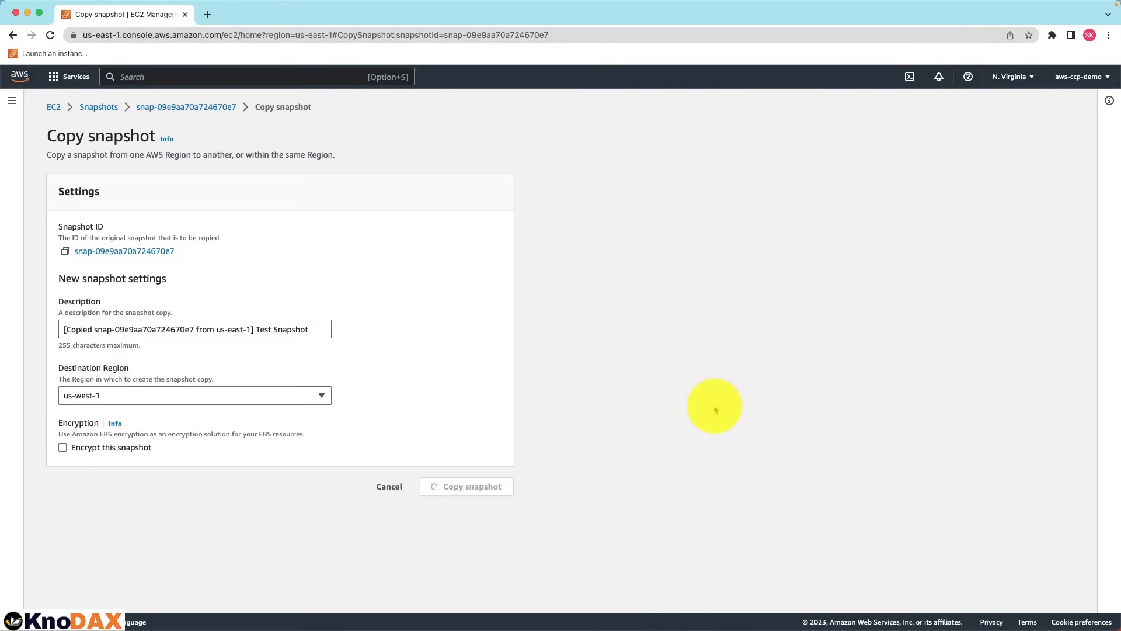
Confirm the snapshot copy and switch Regions back to the us-east-1 snapshot list.
click(471, 486)
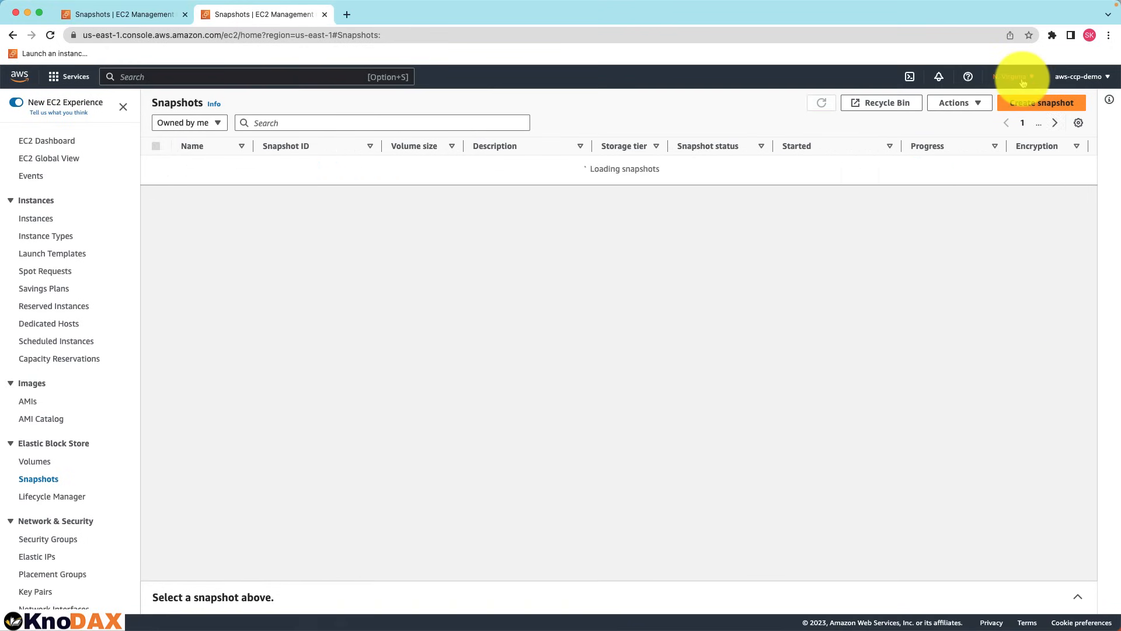
click(1019, 77)
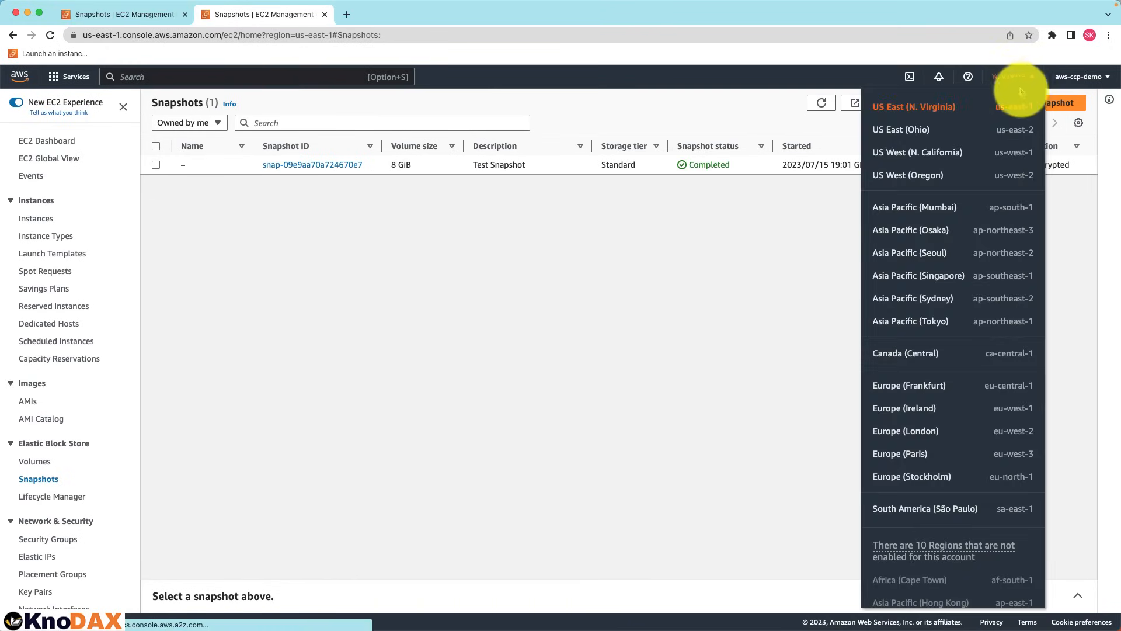
click(918, 153)
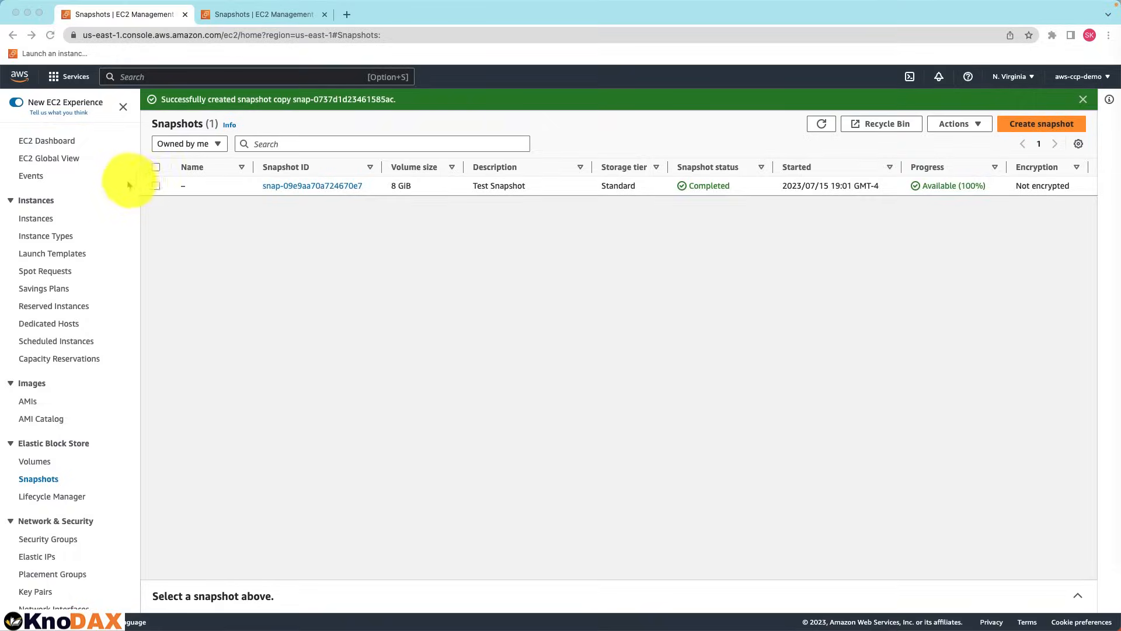
Build a 10 GiB gp2 volume in us-east-1b from Test Snapshot and view it.
click(155, 185)
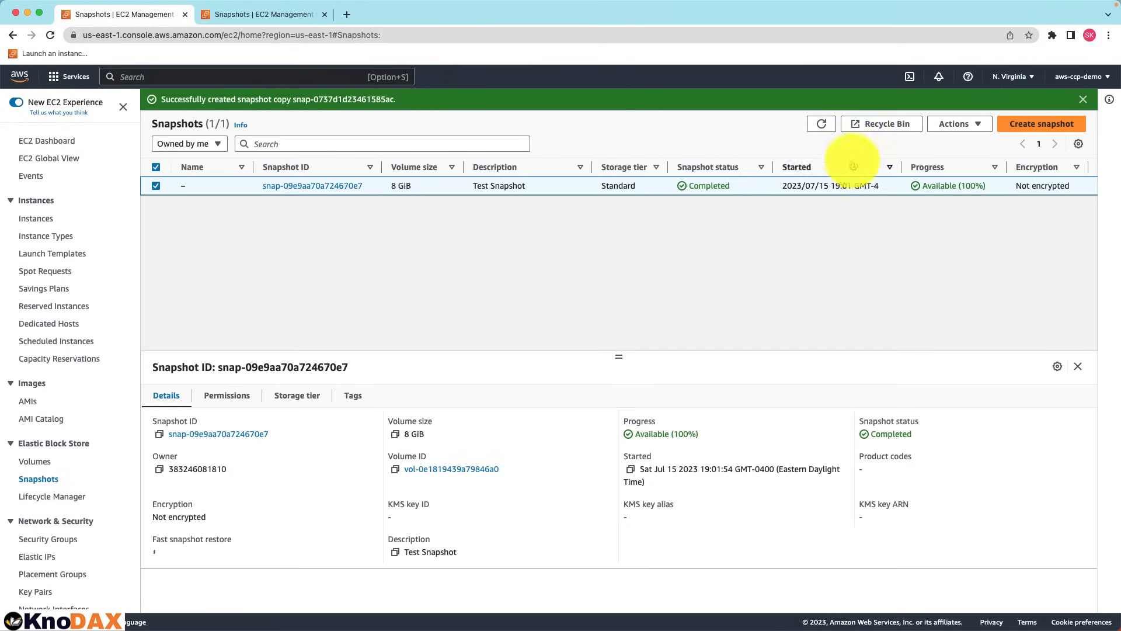
click(959, 124)
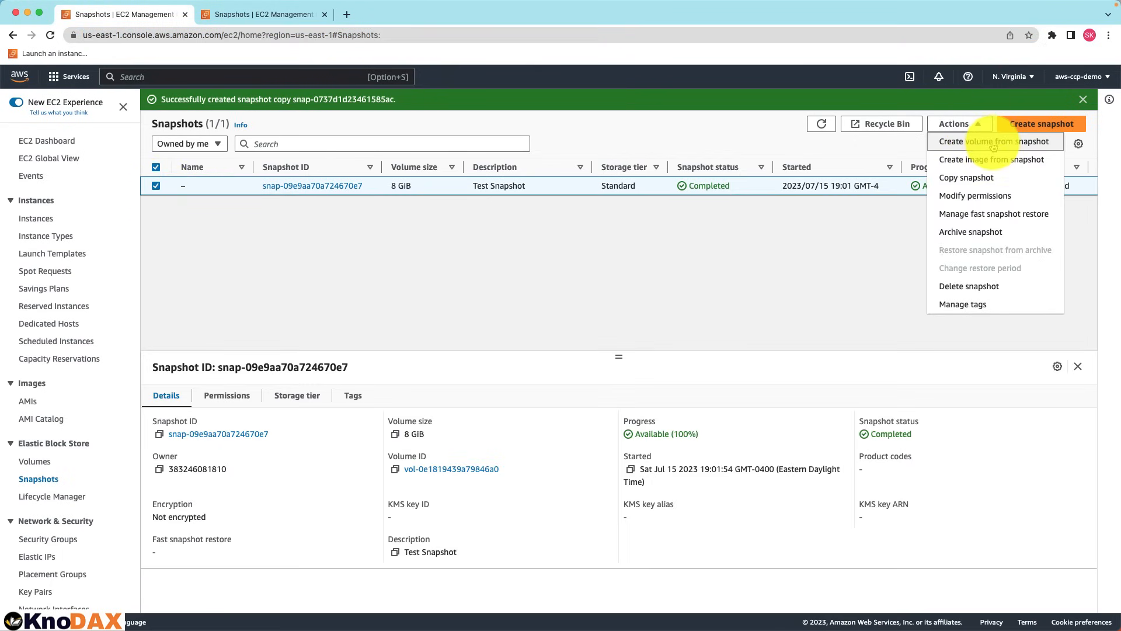
click(992, 141)
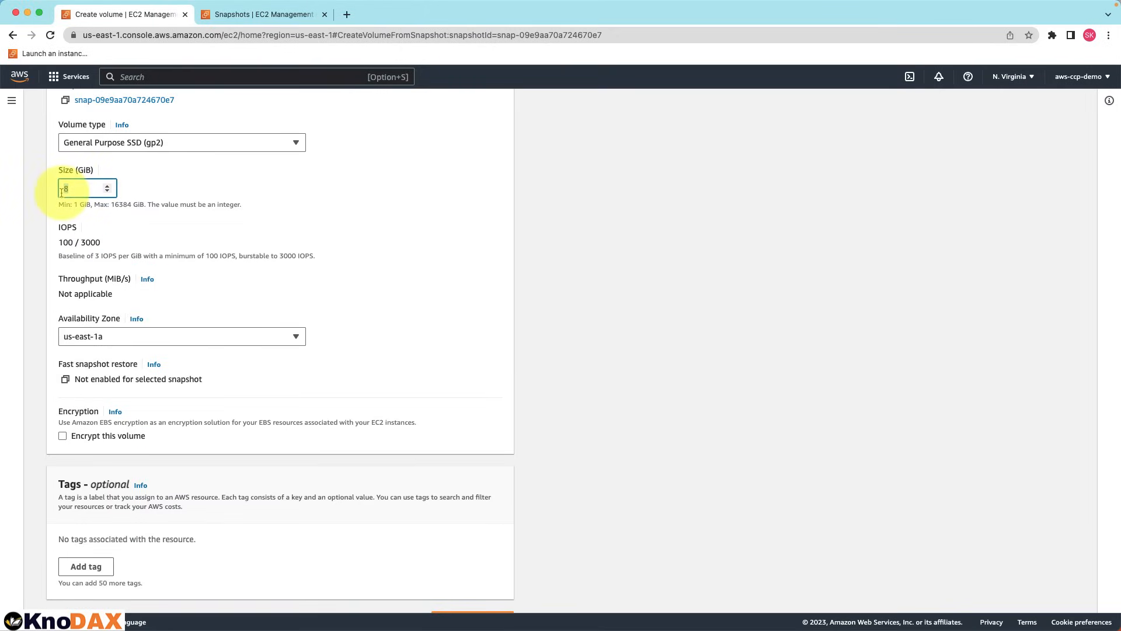
text(10)
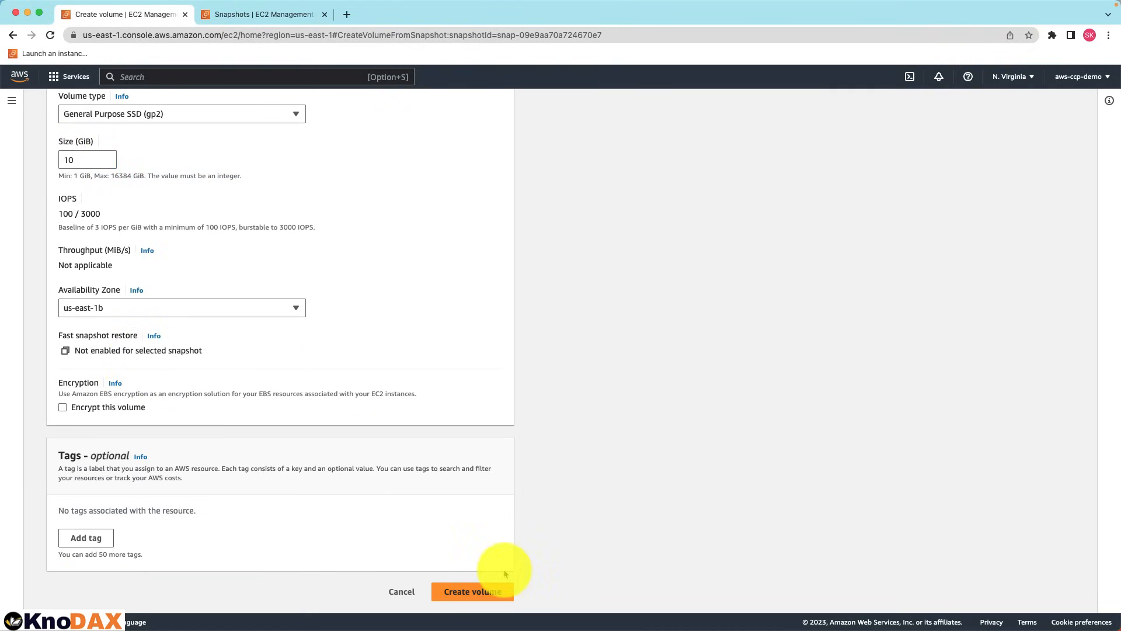
click(472, 592)
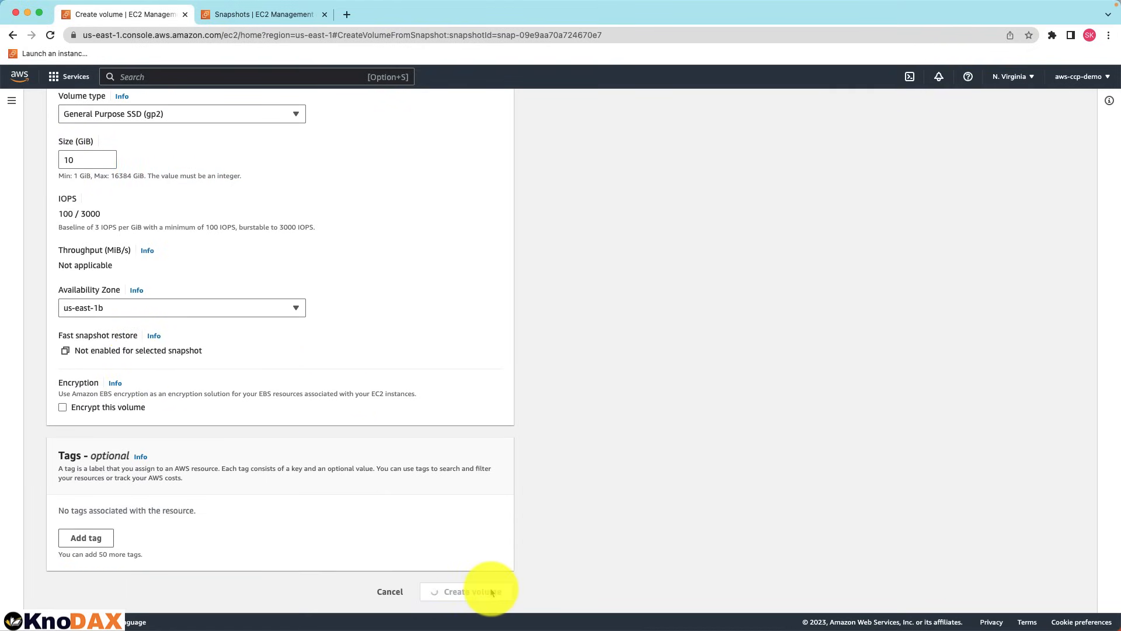
click(466, 592)
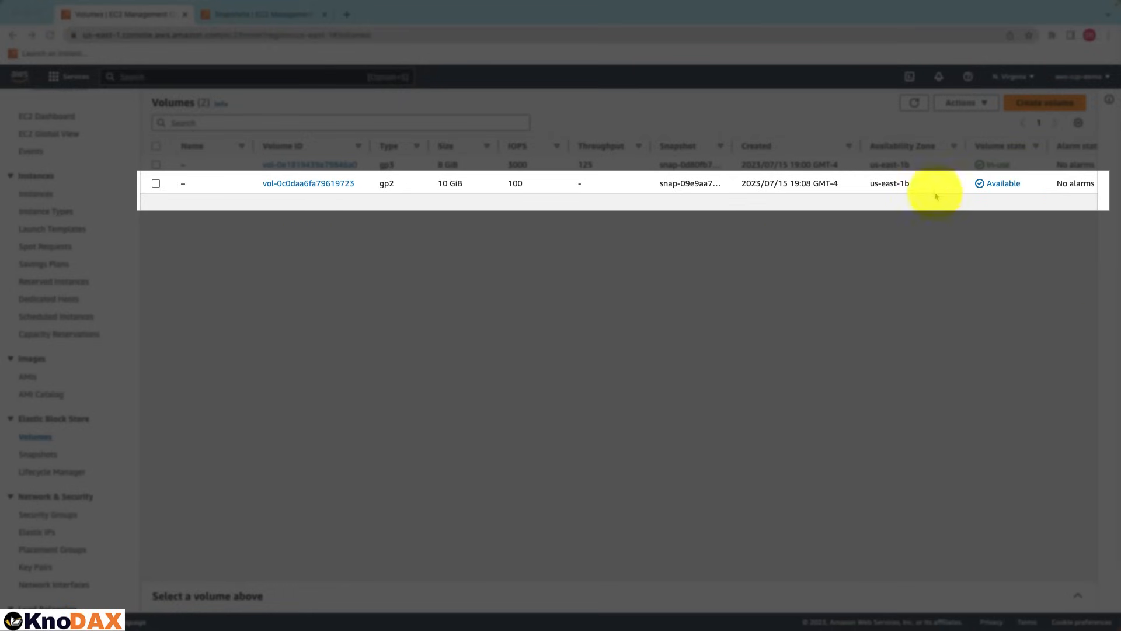
mouse_move(994, 226)
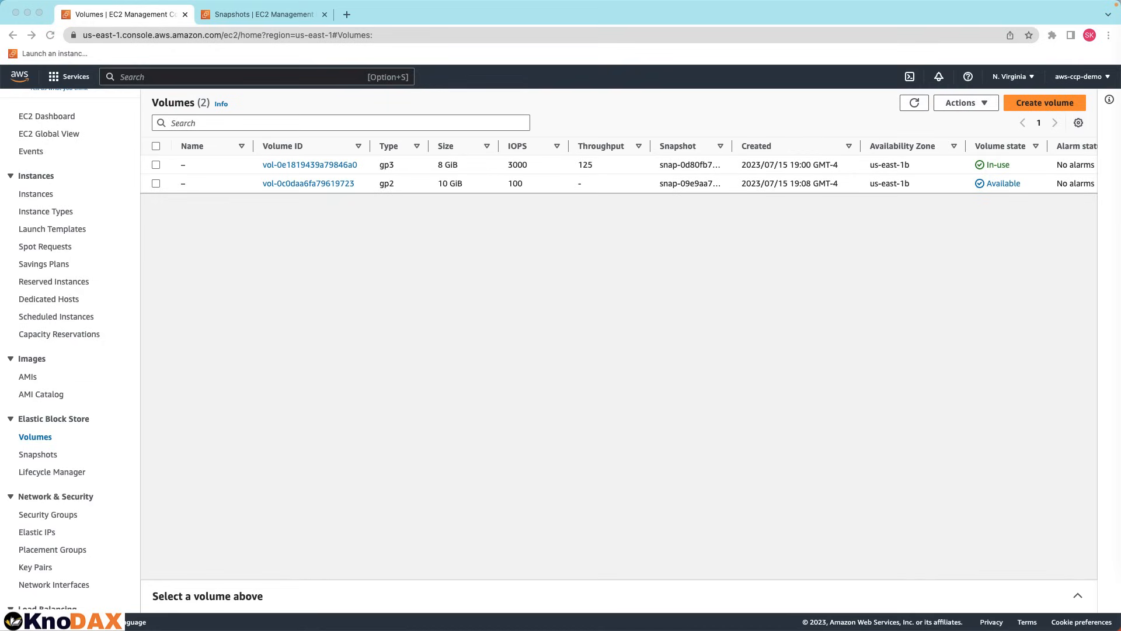
Return to the Snapshots list and open the Recycle Bin.
click(37, 454)
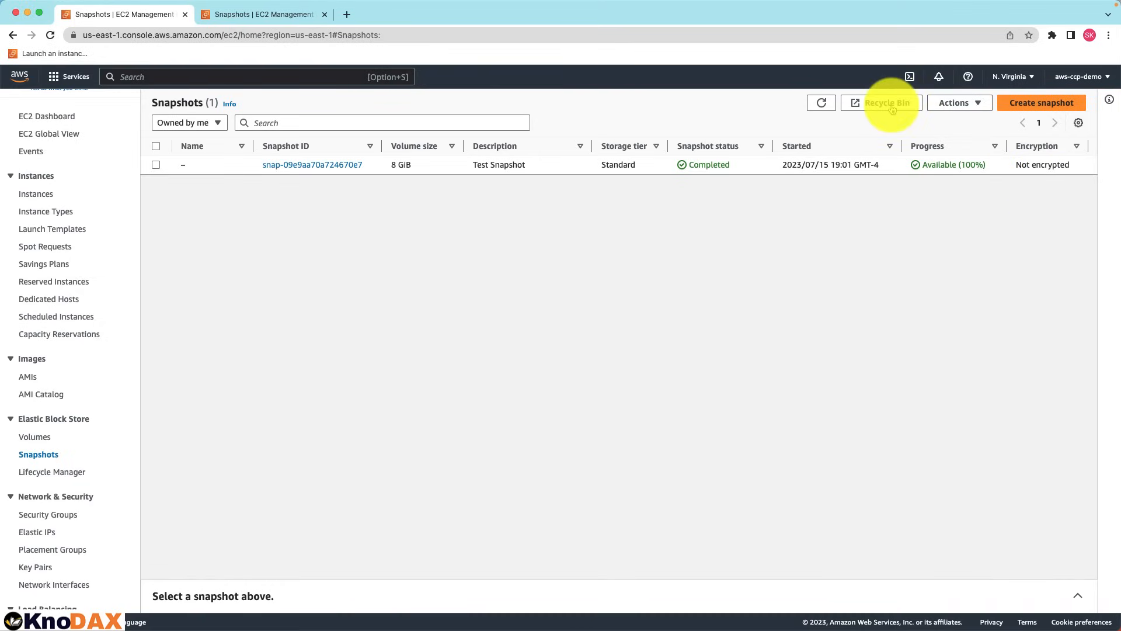
click(883, 102)
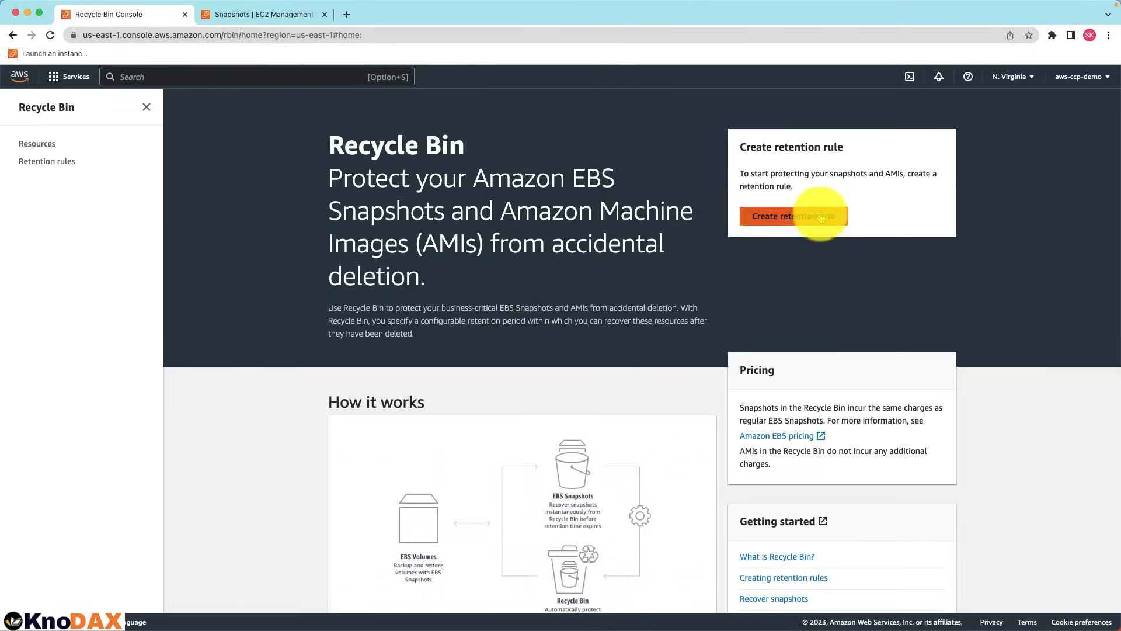
Create unlocked rule 'Test-Retention-Rule' retaining all EBS snapshots for 1 day.
click(793, 216)
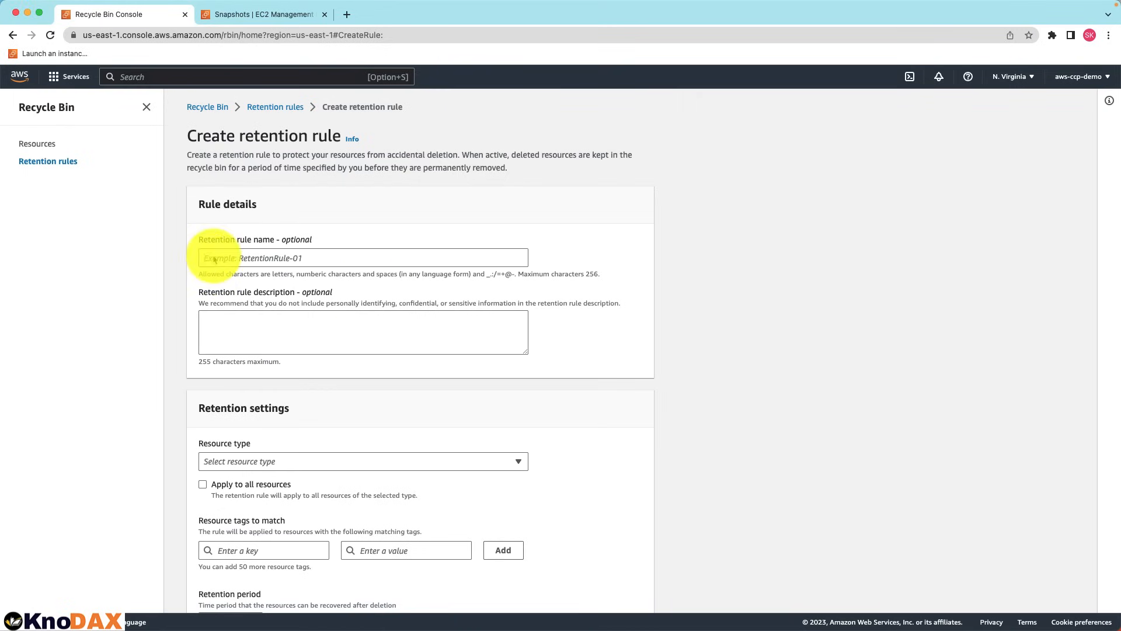
text(Test-Retention-Rule)
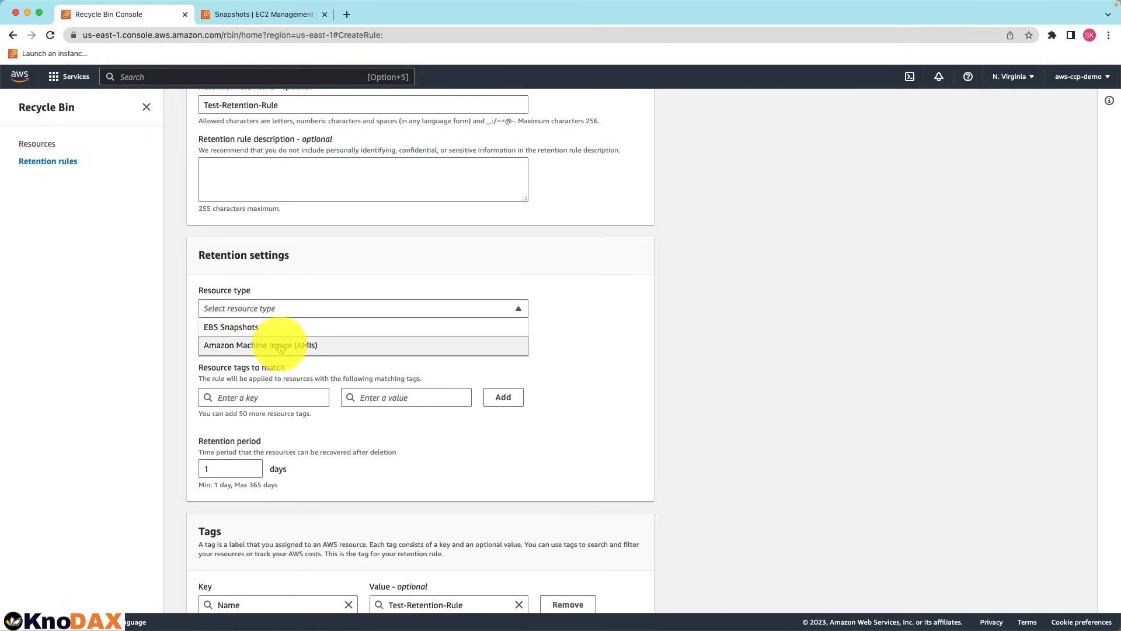
click(231, 327)
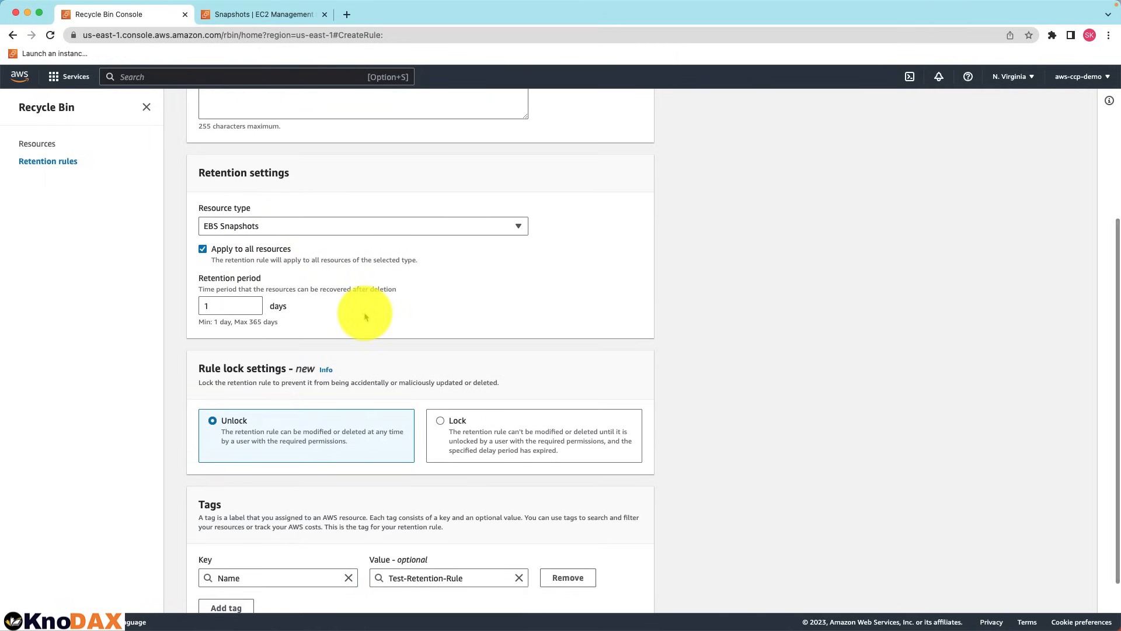
scroll(down, 3)
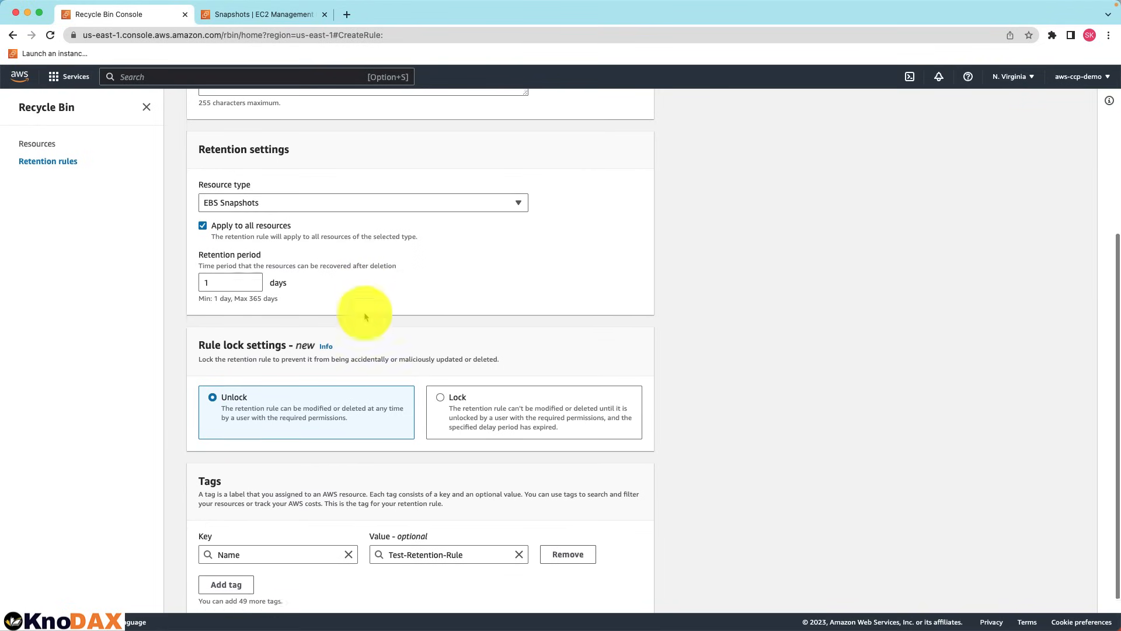
scroll(down, 3)
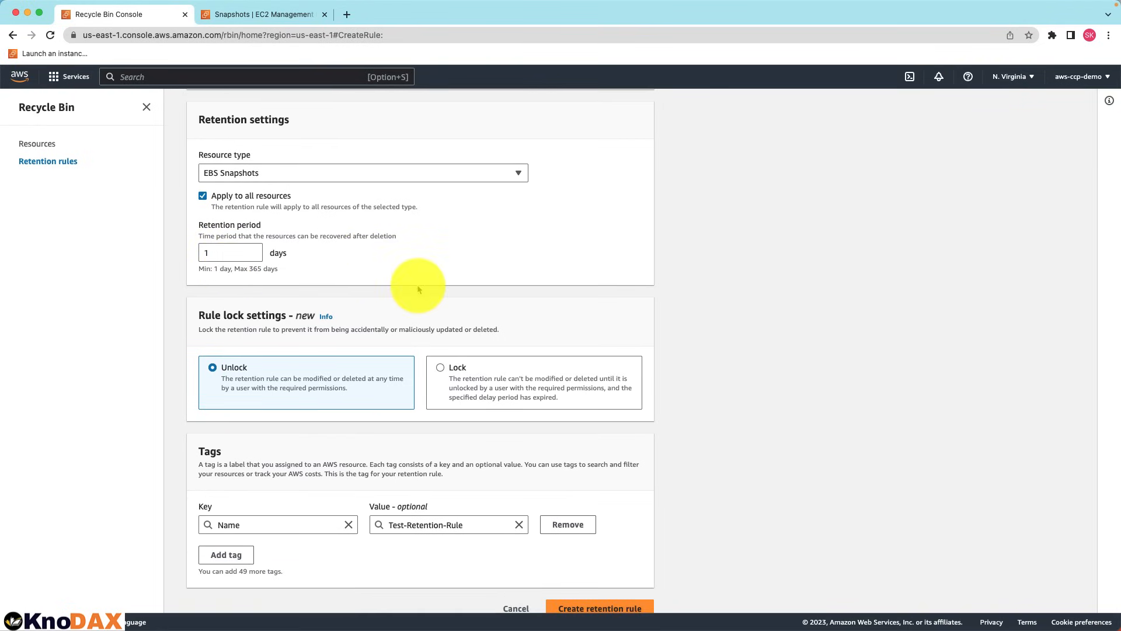
scroll(down, 3)
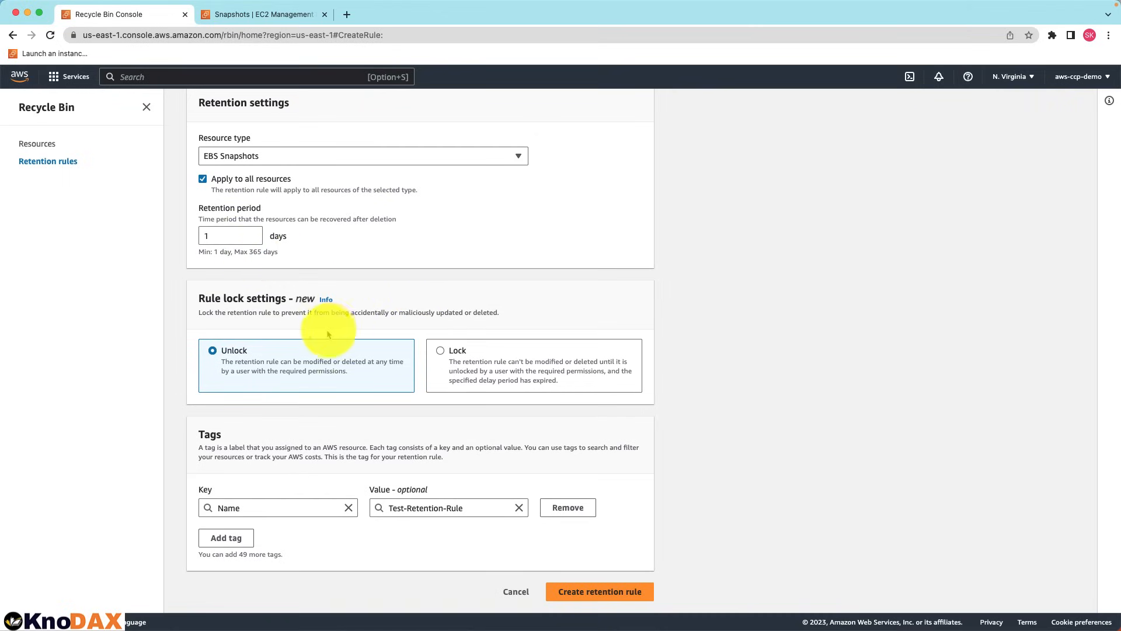
mouse_move(251, 368)
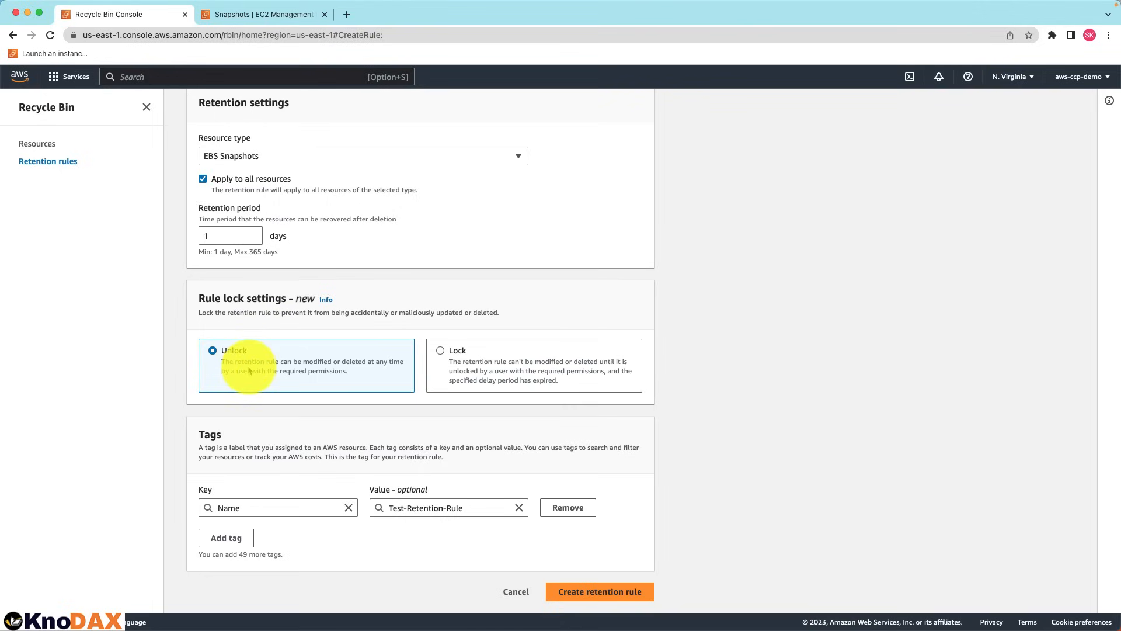
click(599, 591)
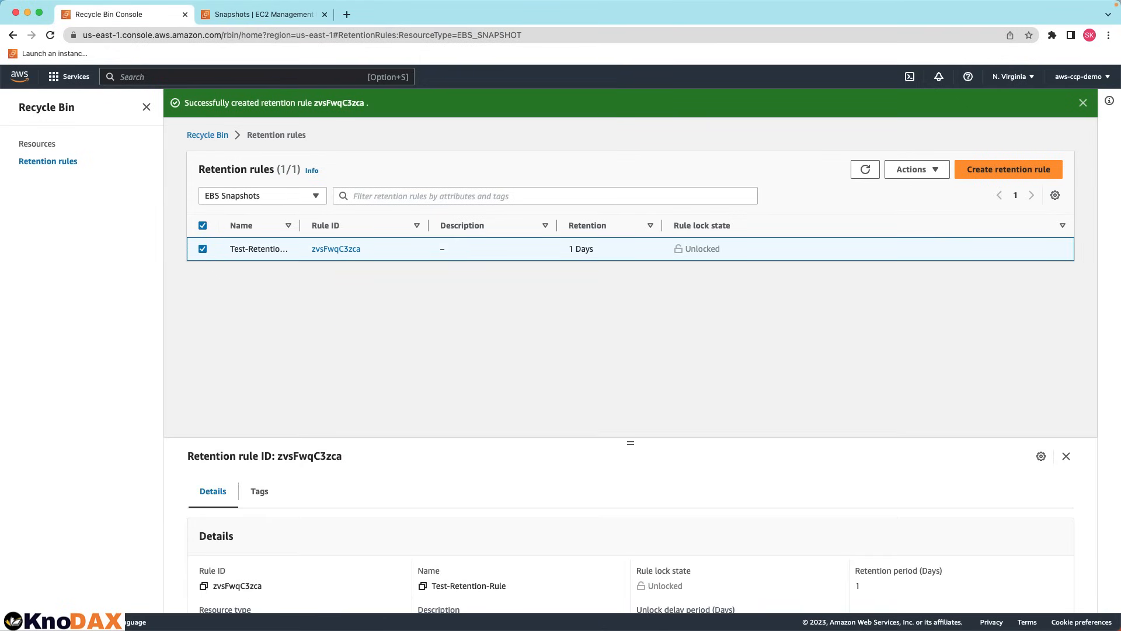
Back in EC2 Snapshots, select Test Snapshot and cancel the archive prompt.
click(262, 14)
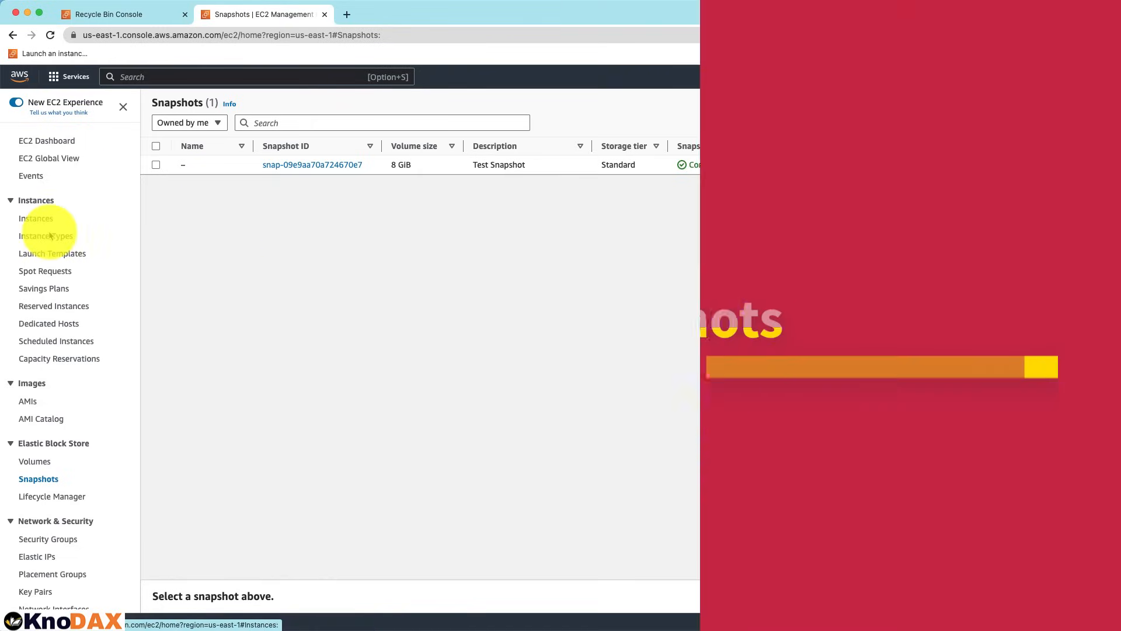
click(155, 165)
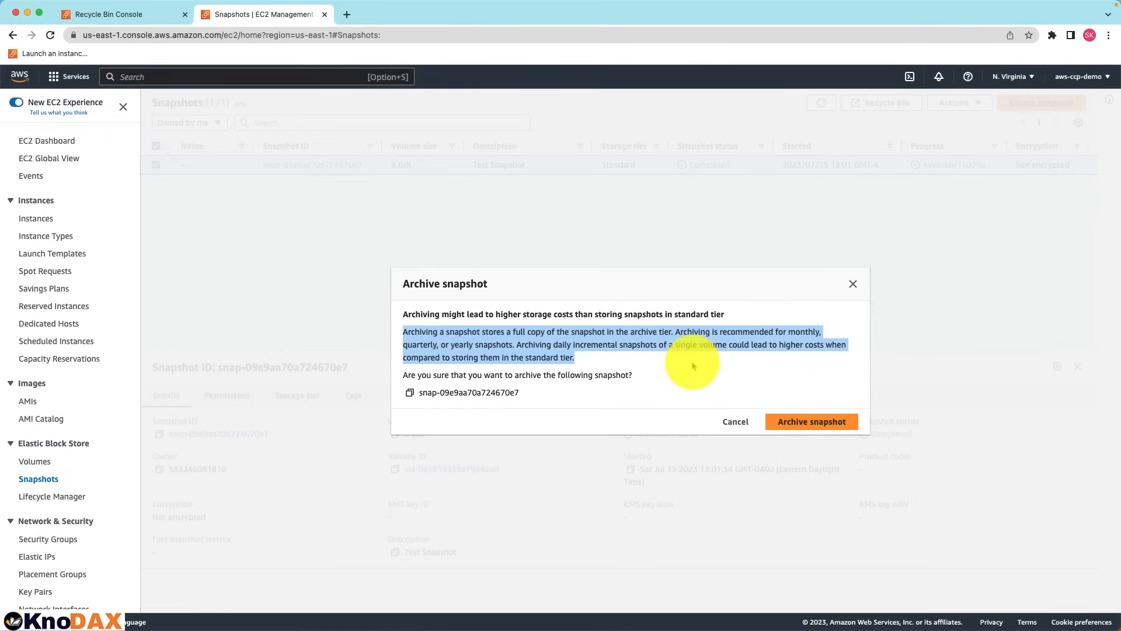
mouse_move(695, 371)
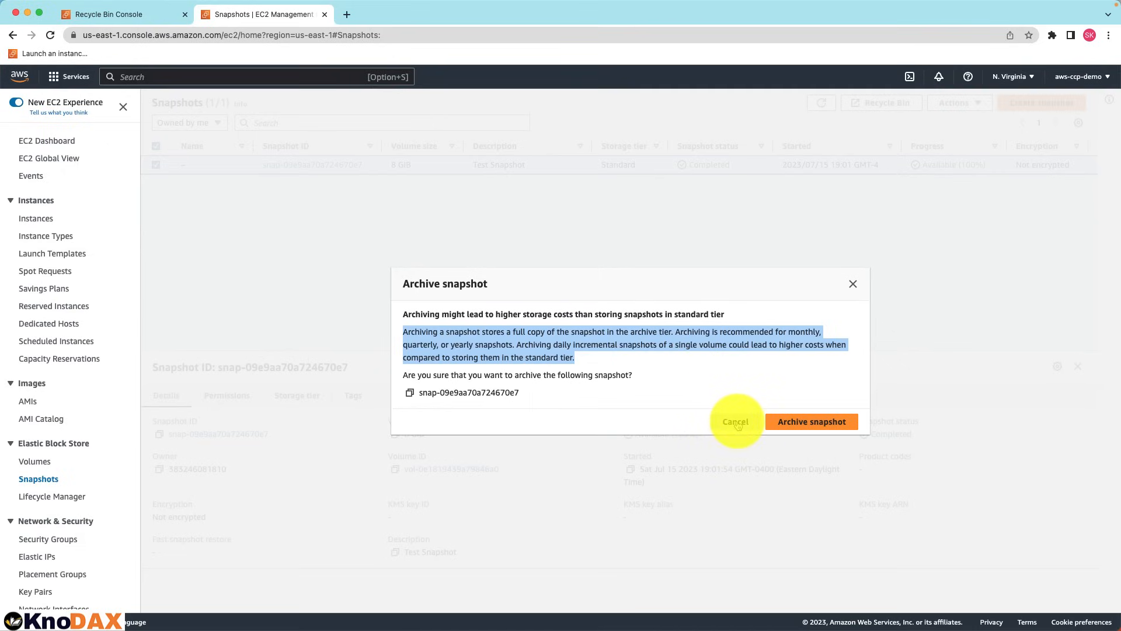
click(735, 421)
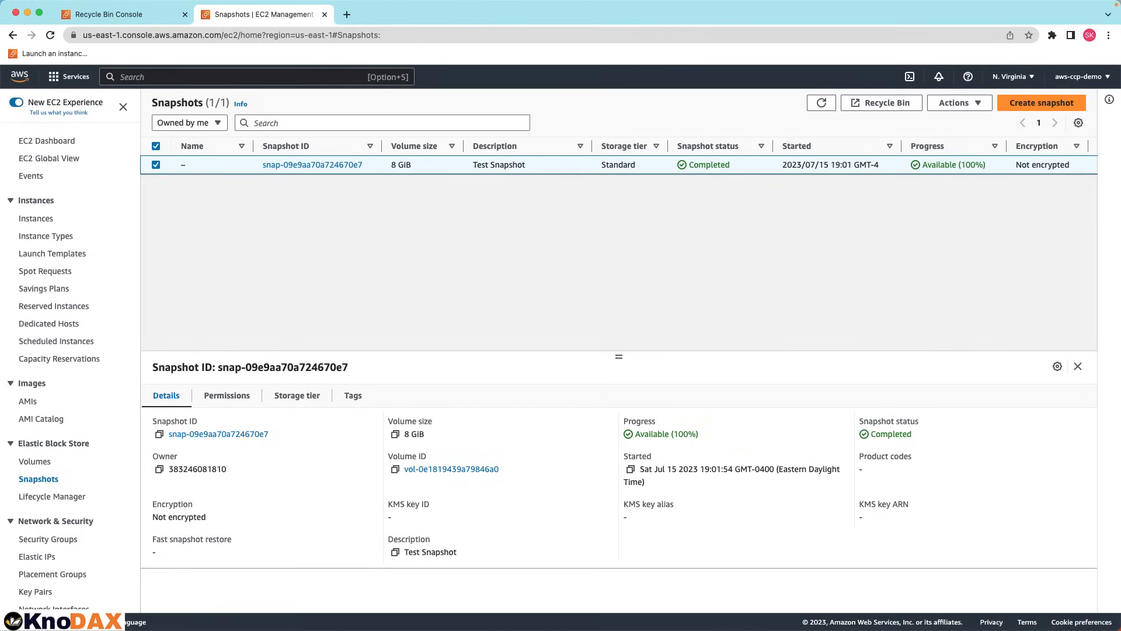
Delete Test Snapshot and refresh the list to verify no snapshots remain.
click(958, 102)
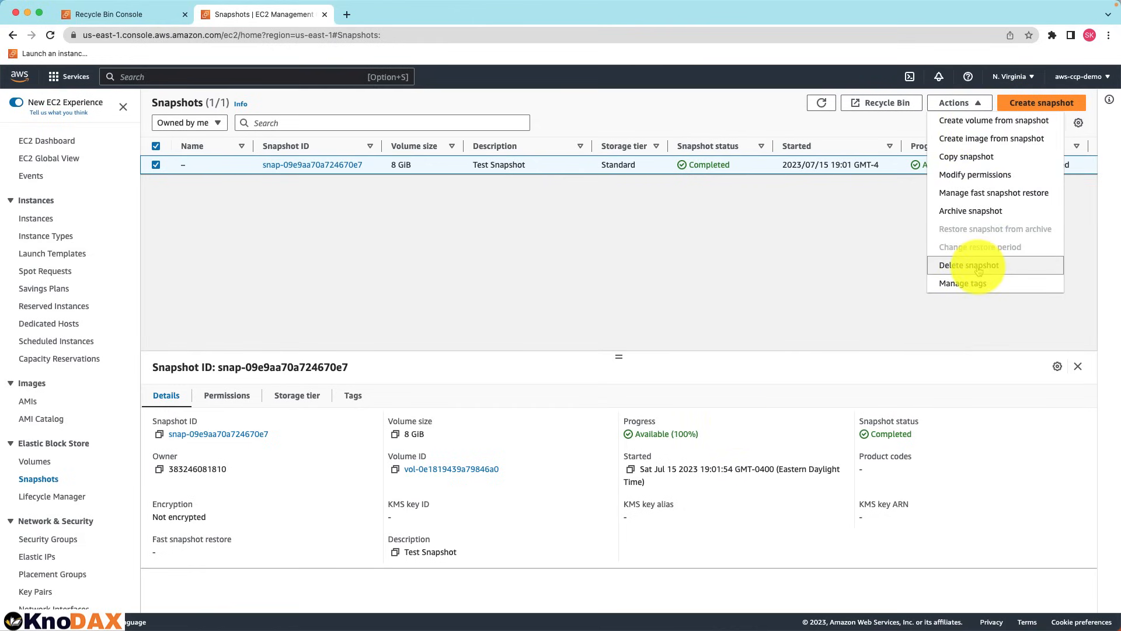
click(969, 265)
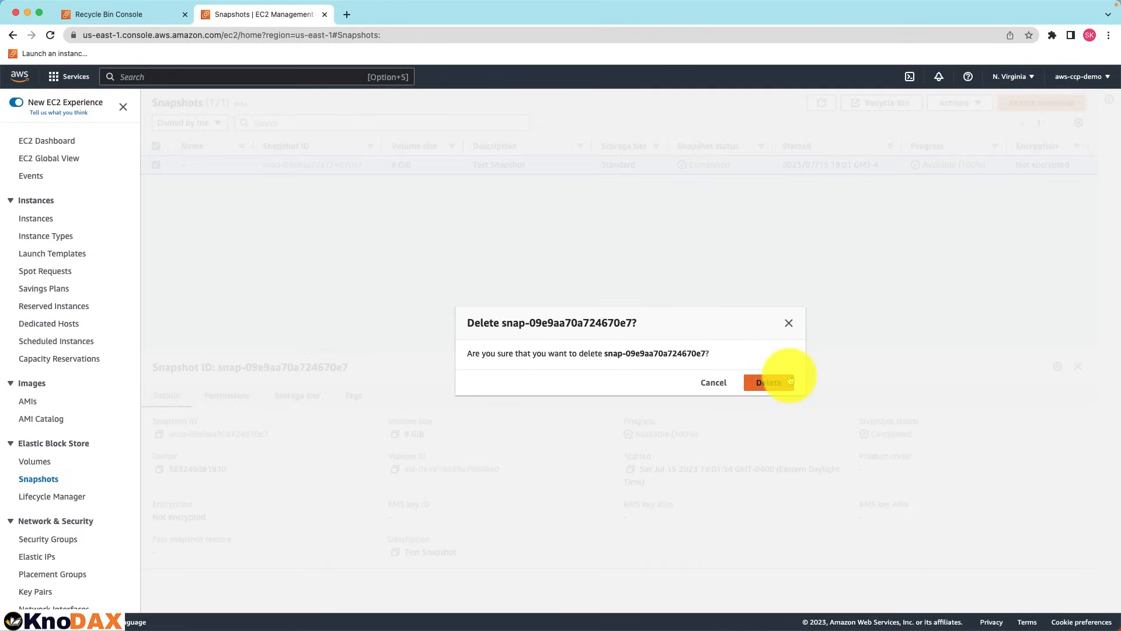
click(769, 382)
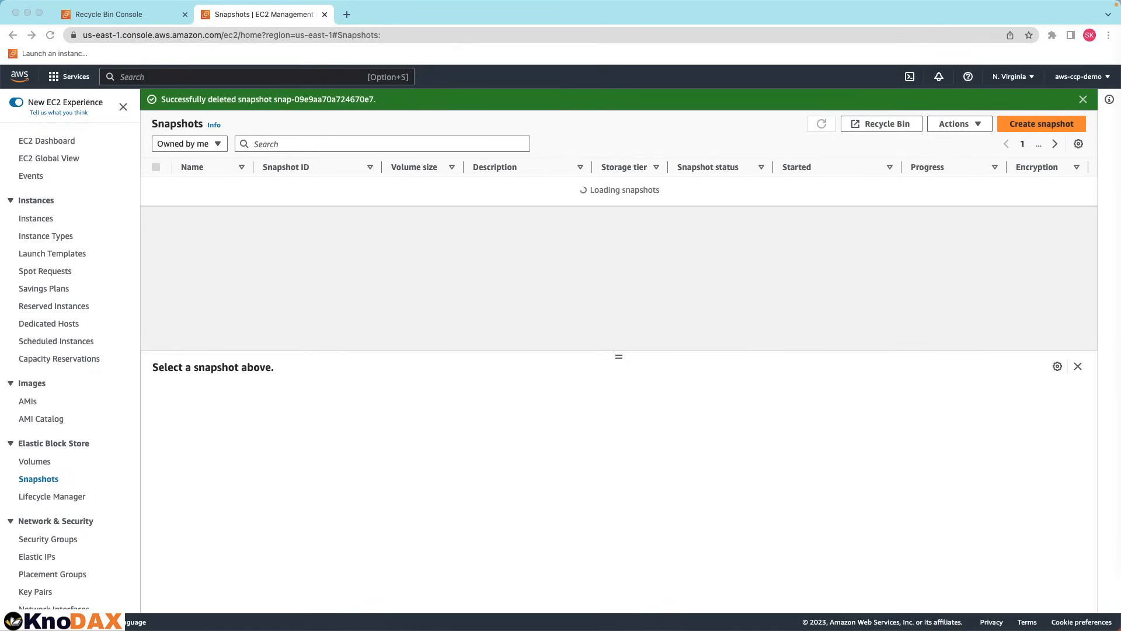
click(821, 124)
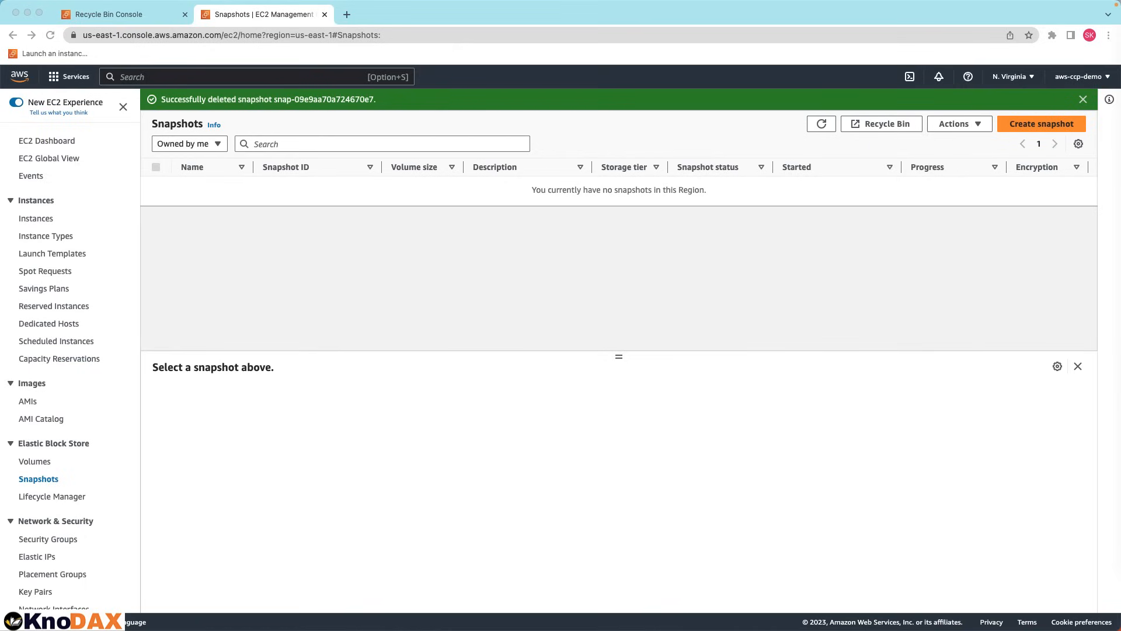
click(107, 14)
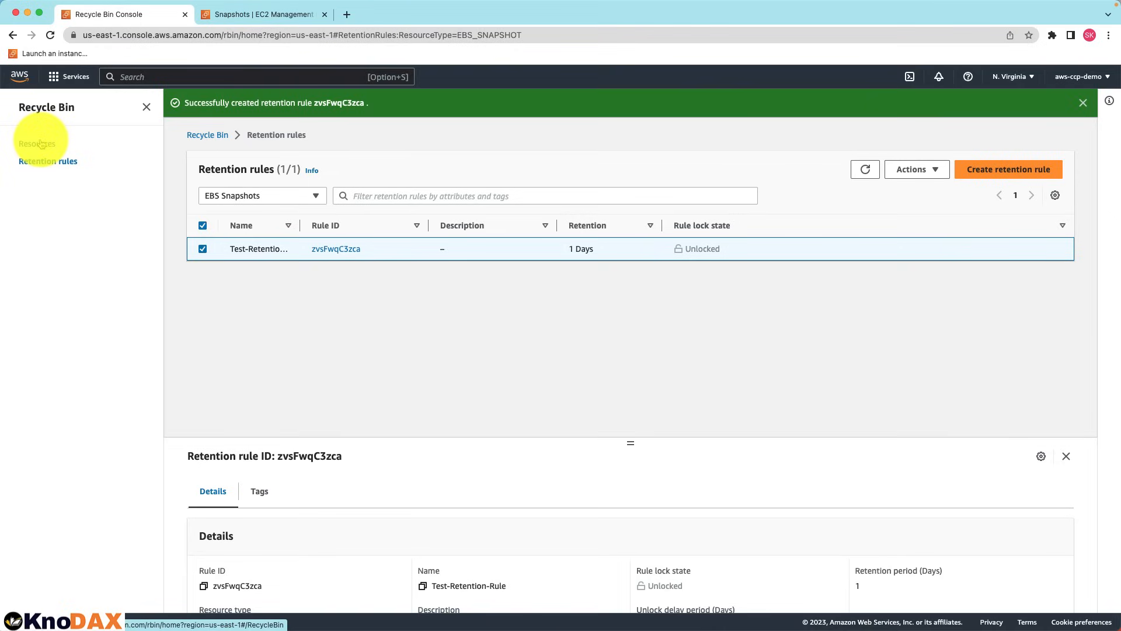
Recover Test Snapshot from the Recycle Bin resources, leaving one other snapshot in the bin.
click(37, 144)
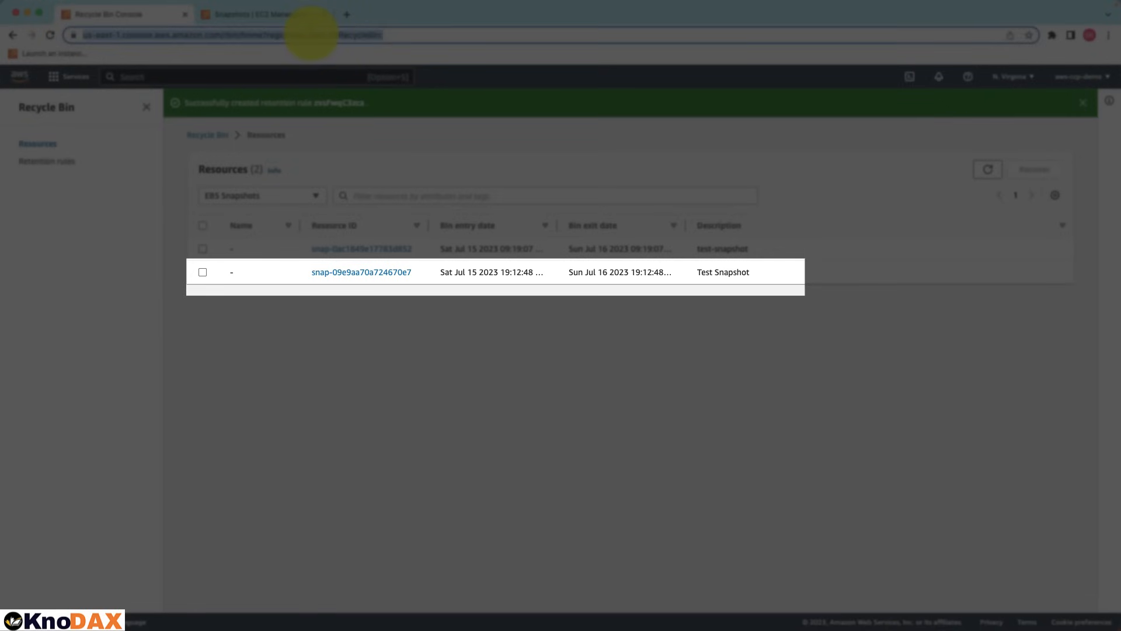
click(203, 244)
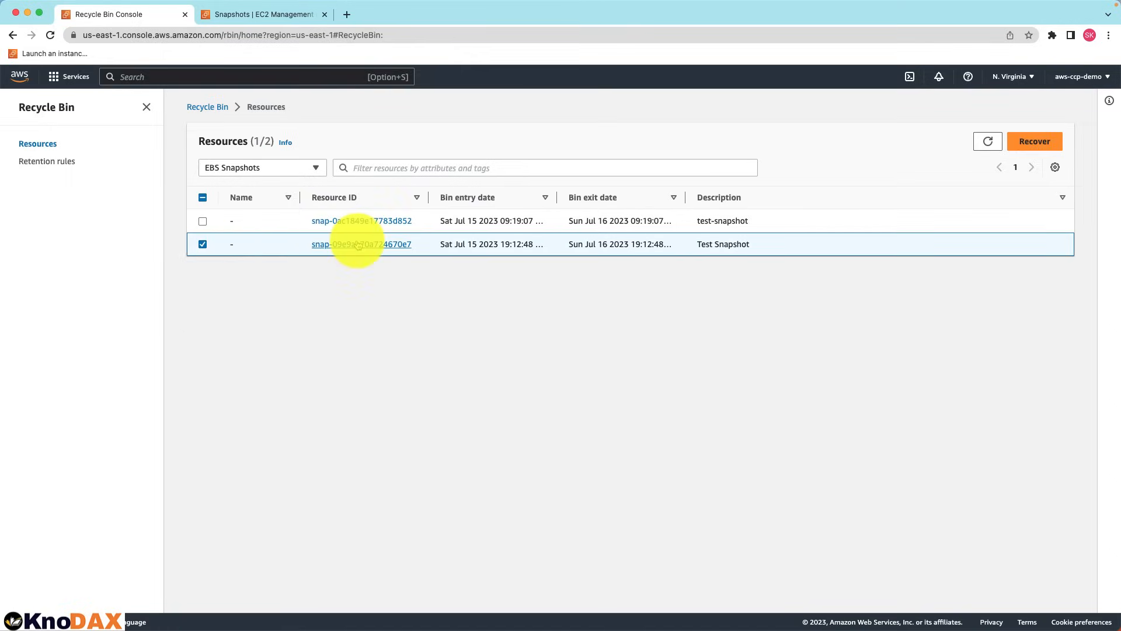
click(1033, 141)
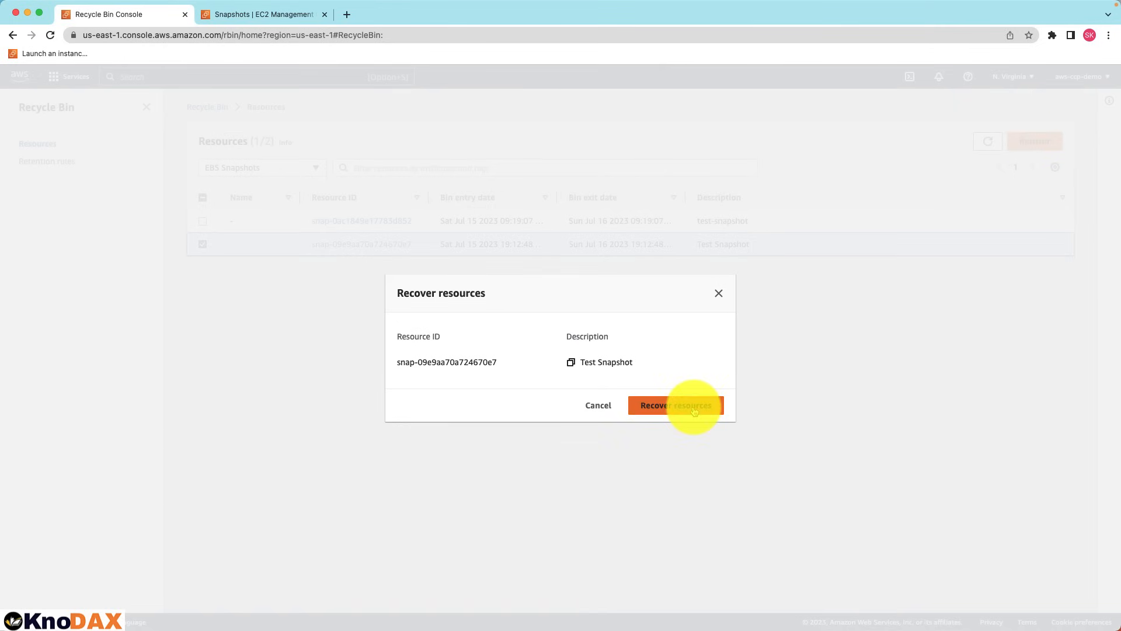
click(675, 405)
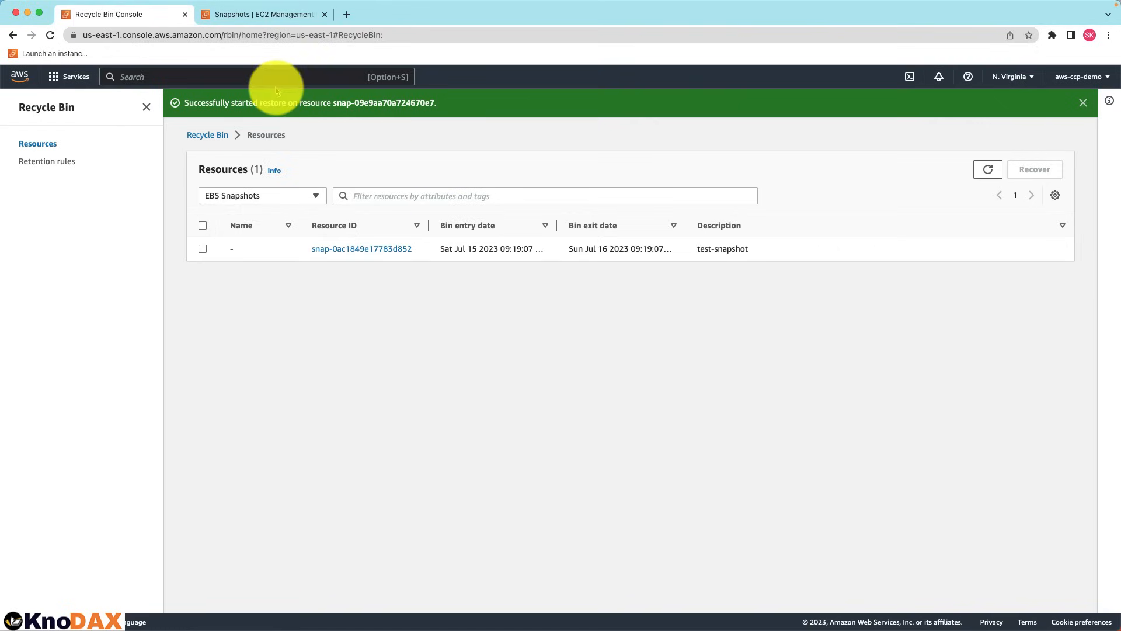
click(262, 14)
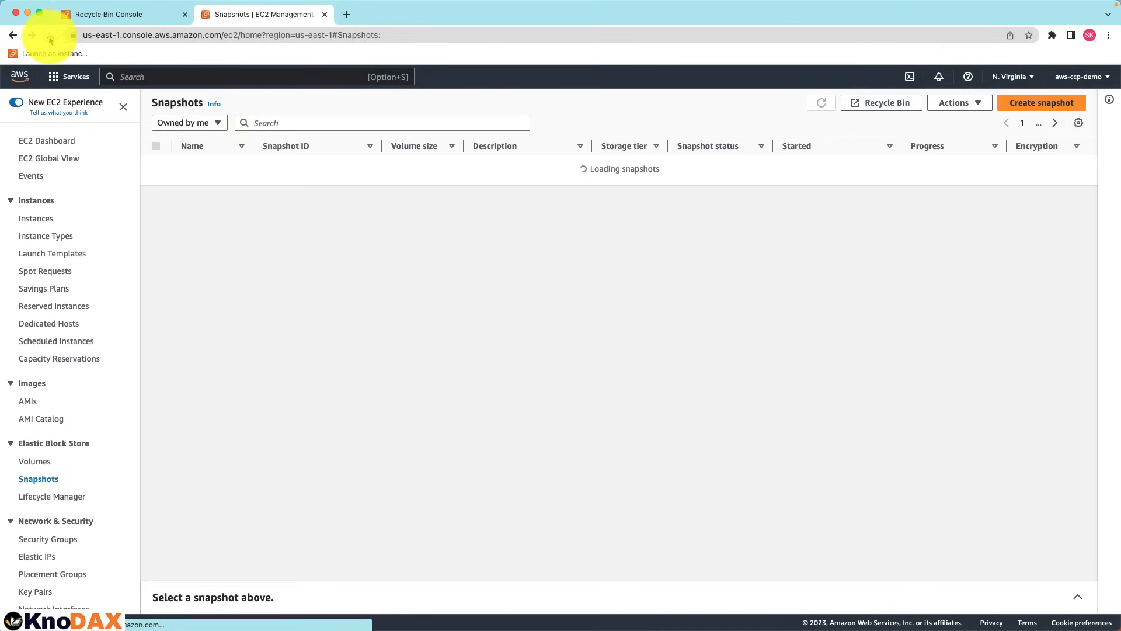